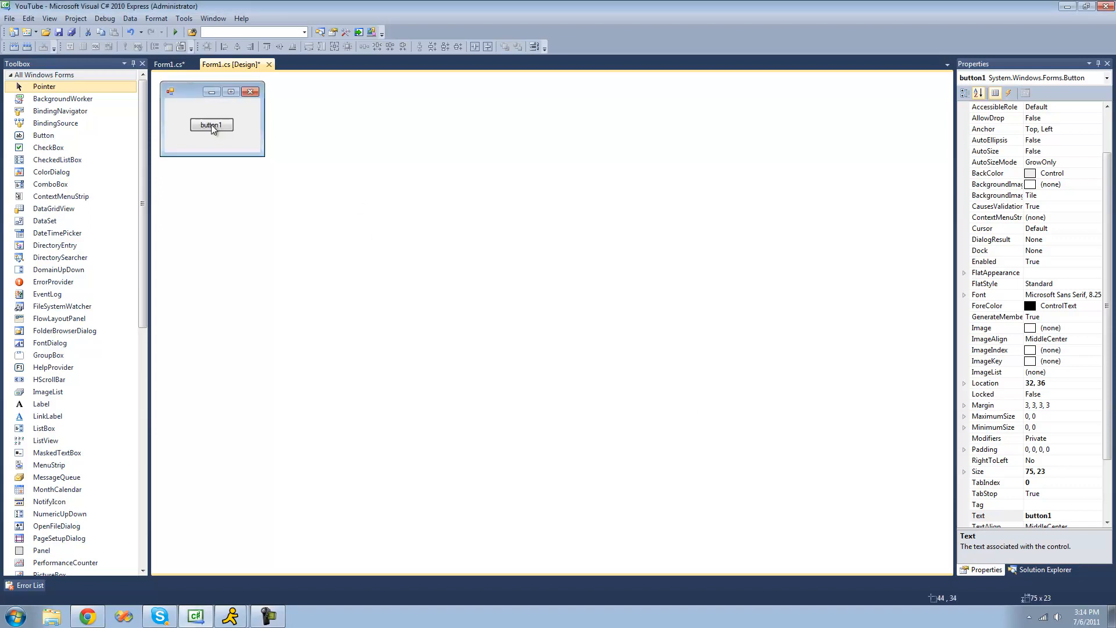
Show the Form1.cs code with the button1_Click handler holding the names string.
left_click_drag(211, 125, 214, 125)
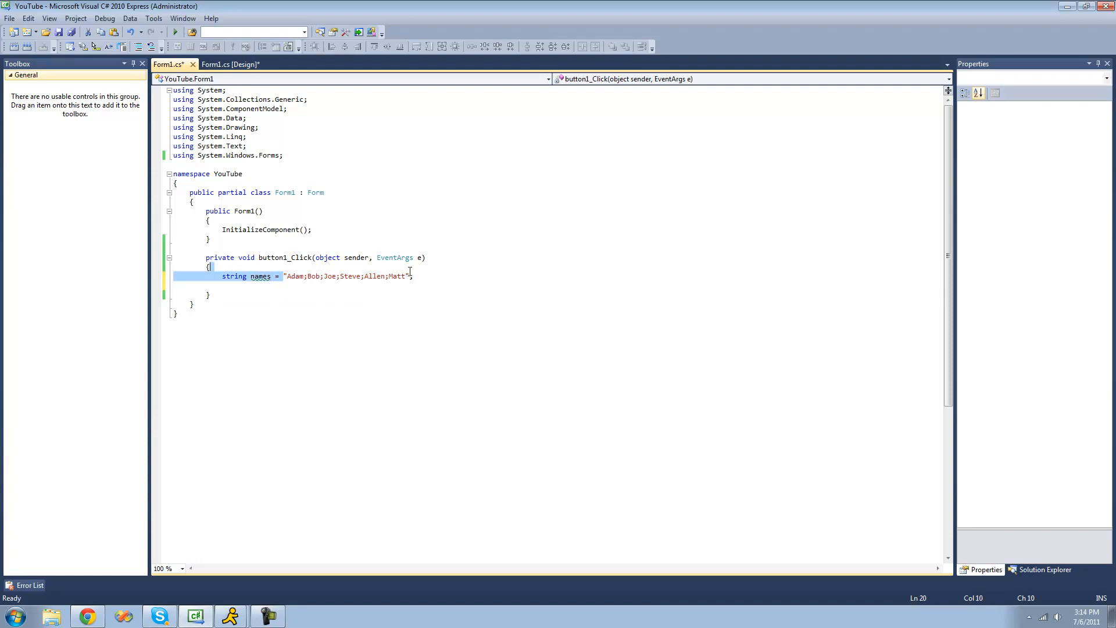
double_click(345, 277)
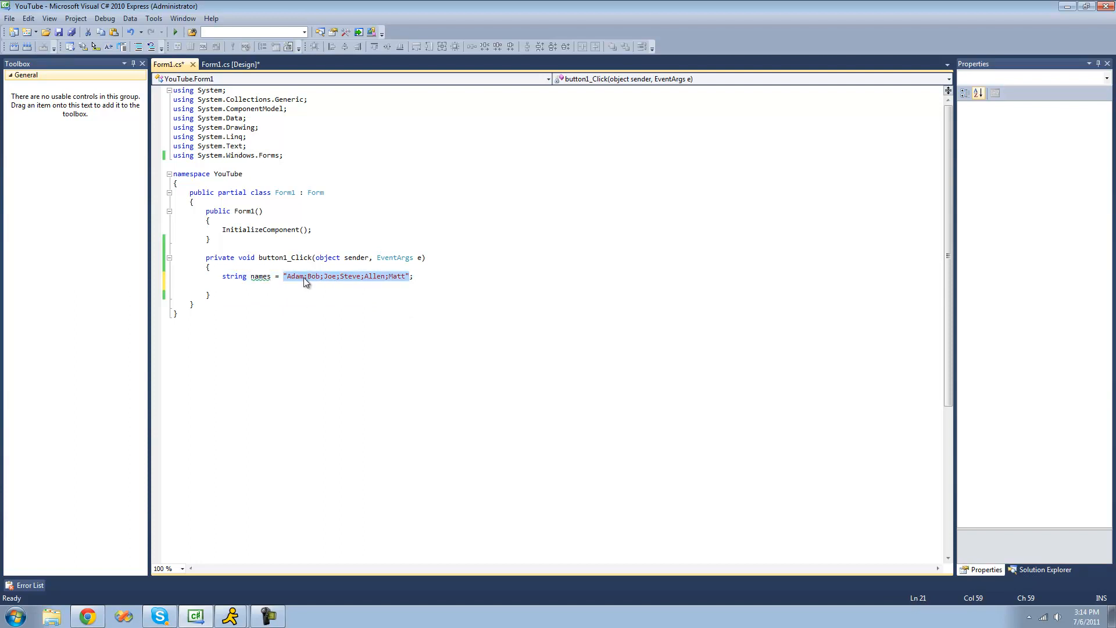
mouse_move(576, 231)
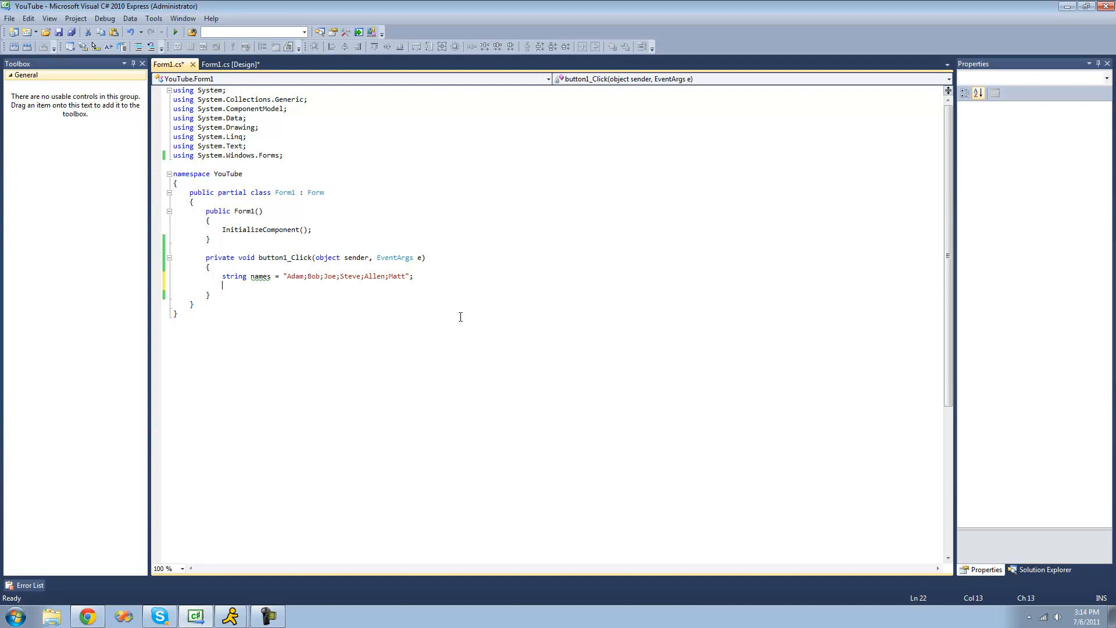
Start the line string[] nameArray = names.Split( below the names declaration.
type("str")
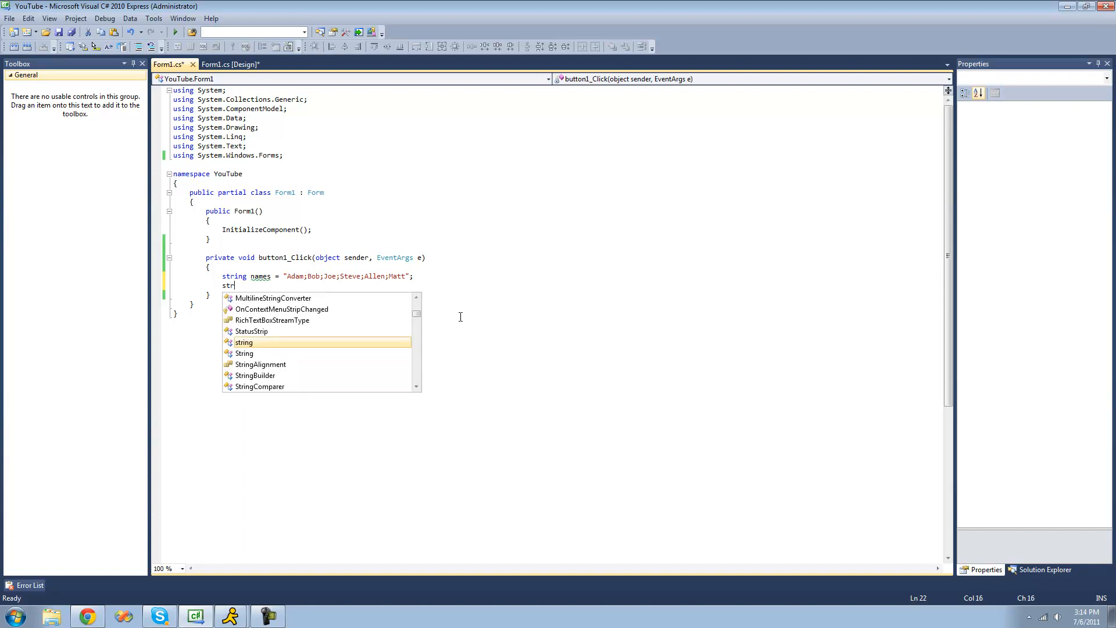
type("ing[]")
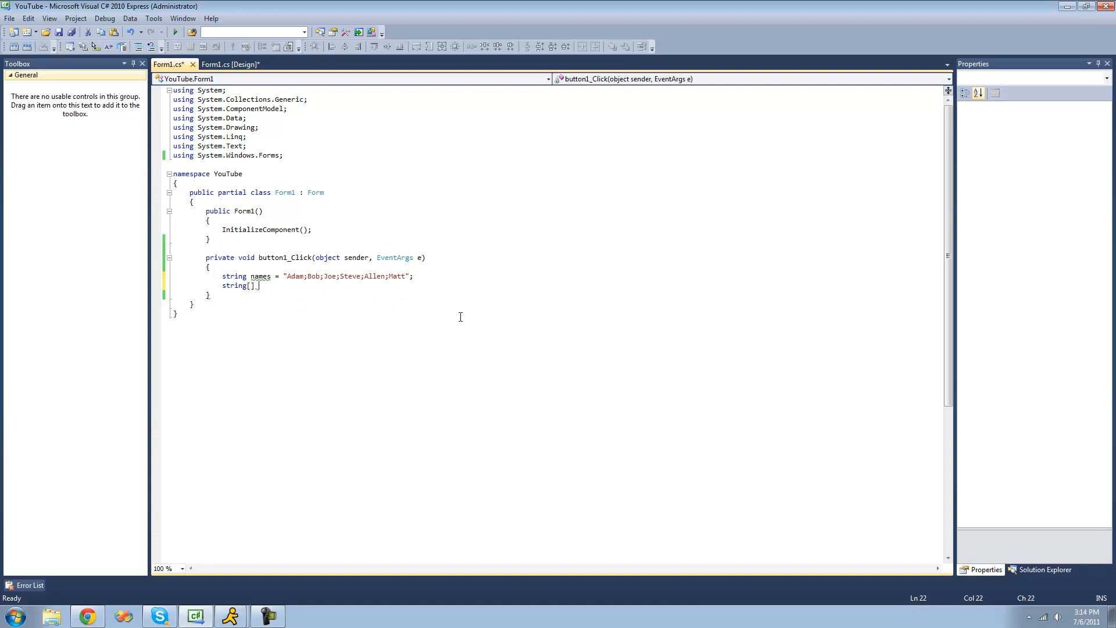
type("name")
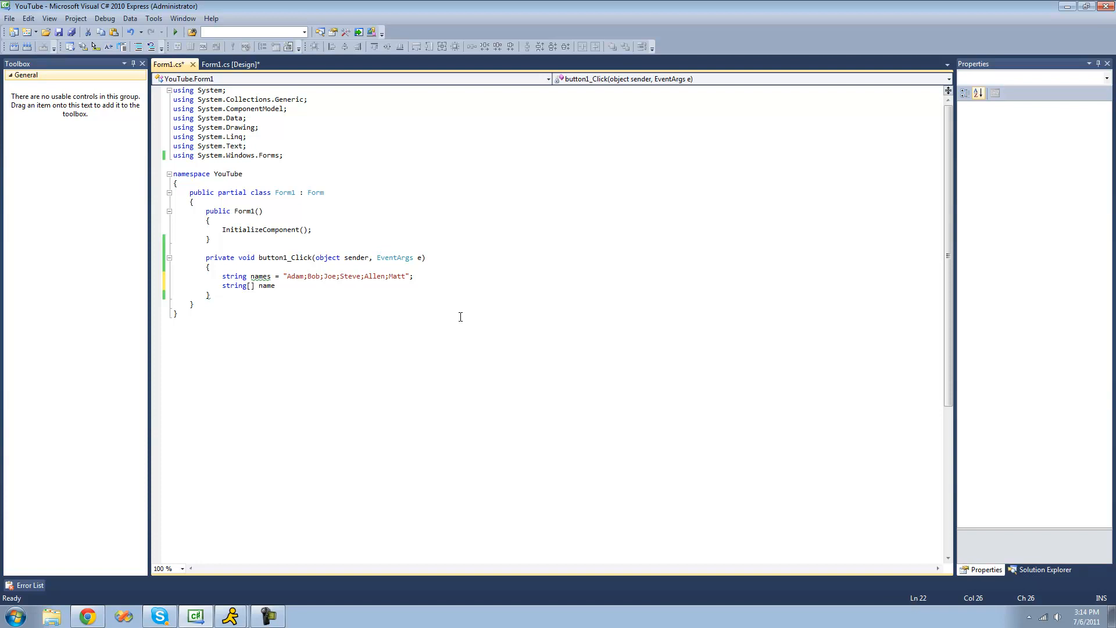
type("Array =")
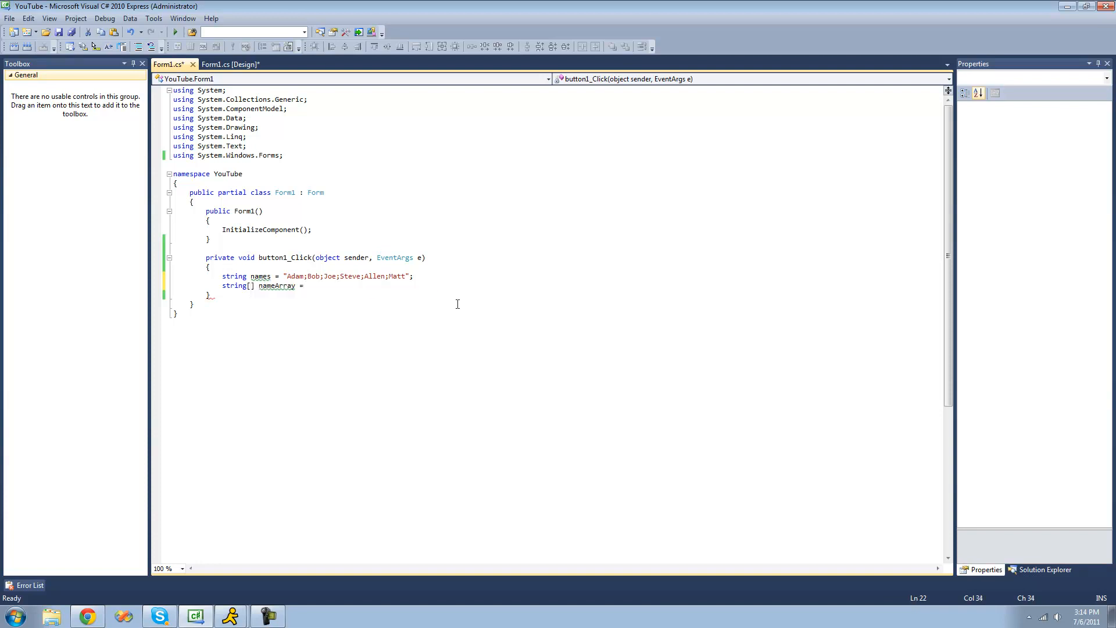
type("names.")
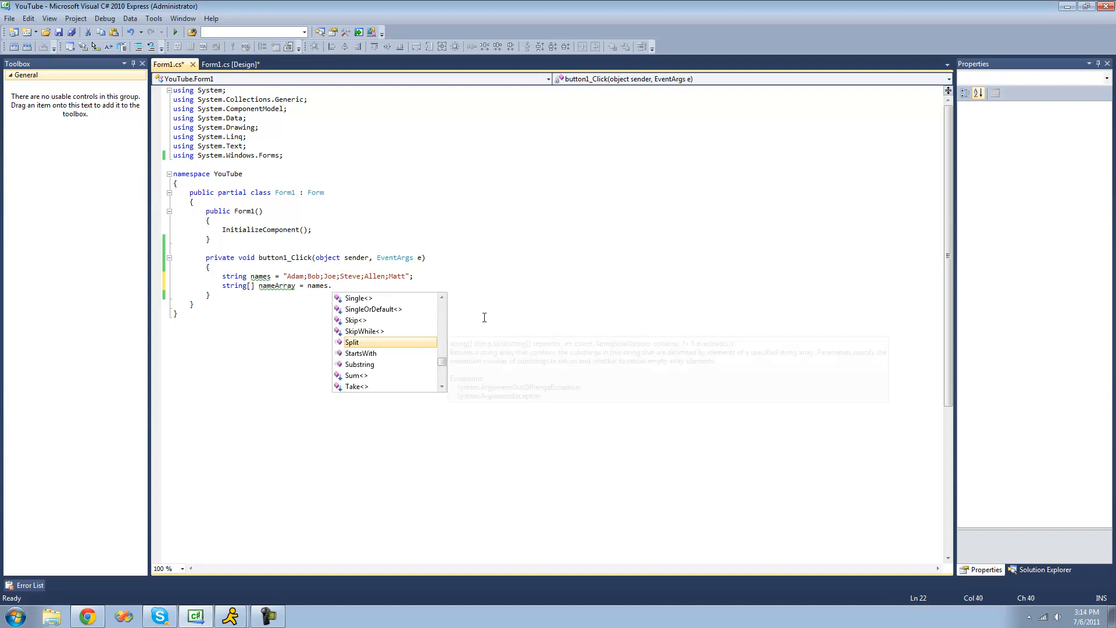
type("Split(")
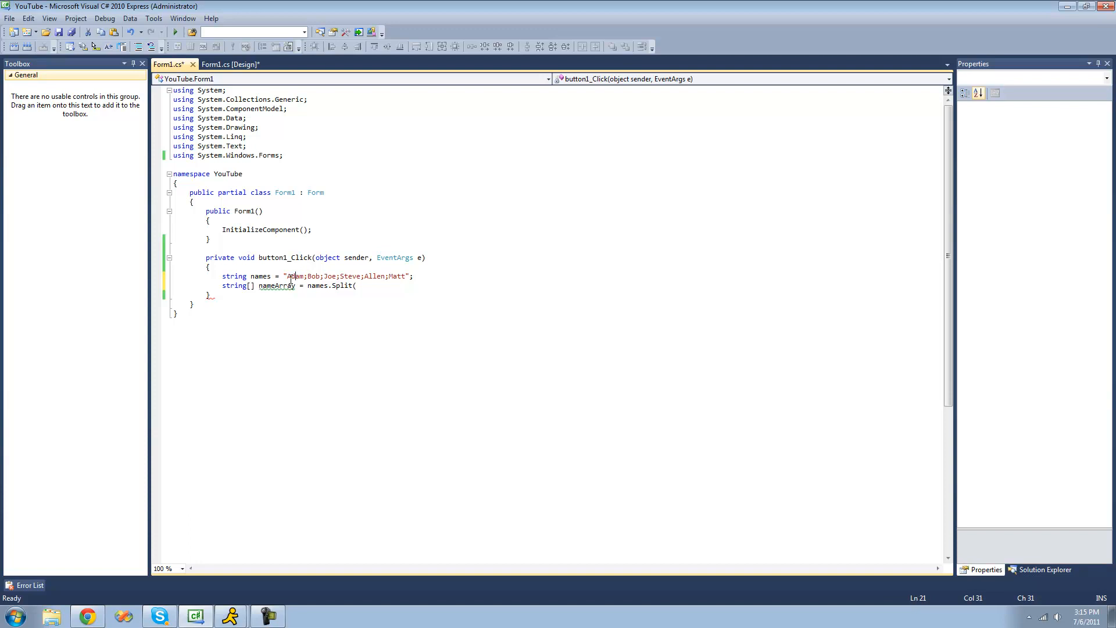
Complete the call as names.Split(';'); so names splits on semicolons.
left_click(307, 277)
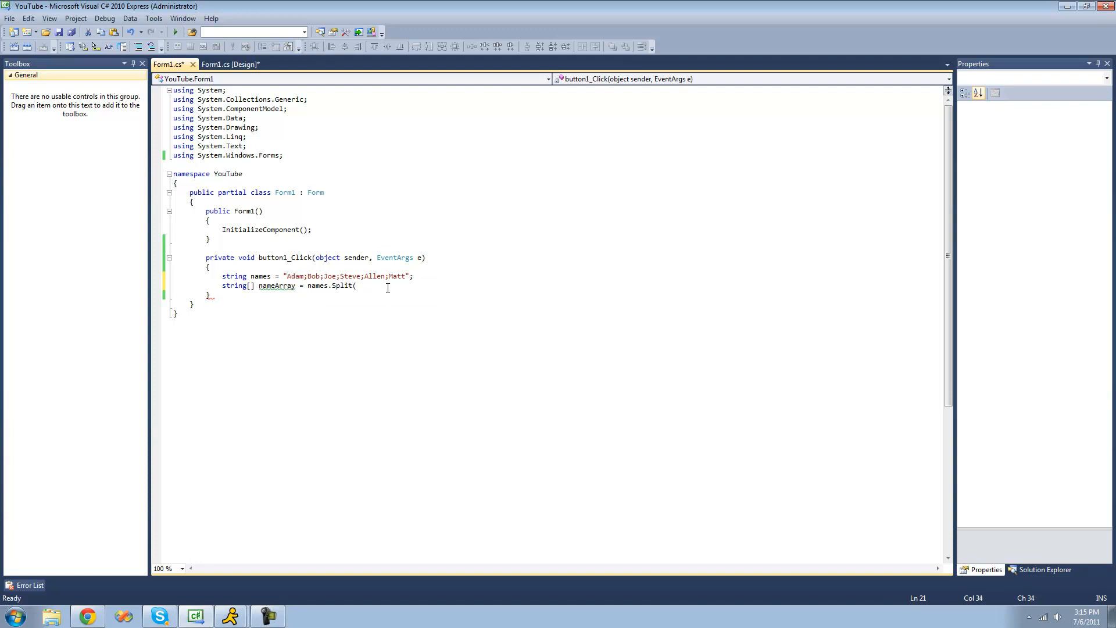
type("'")
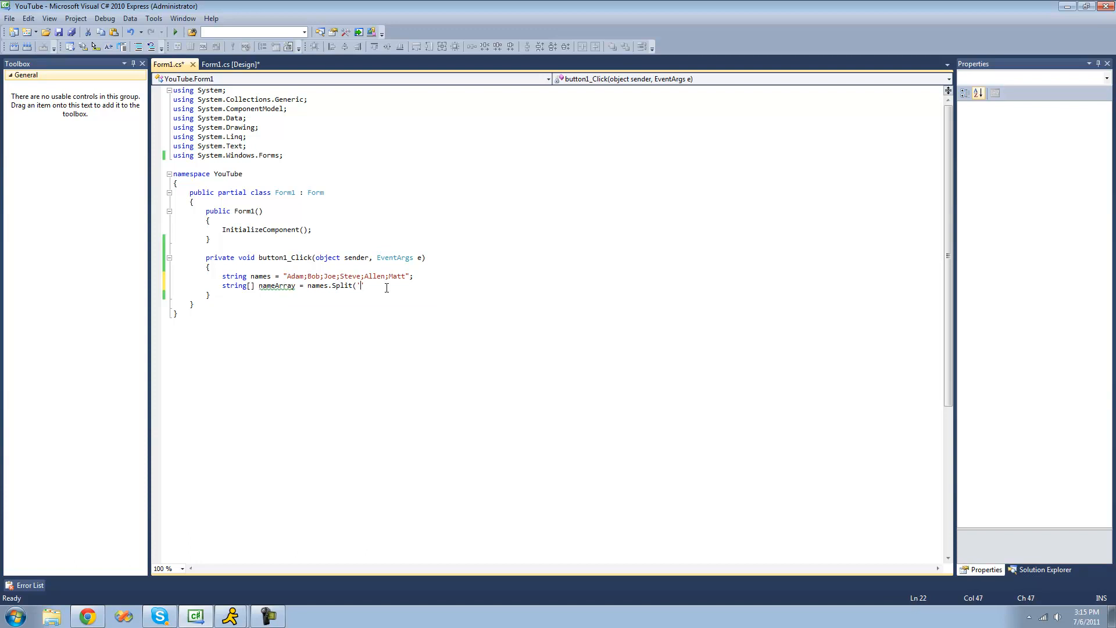
type("'")
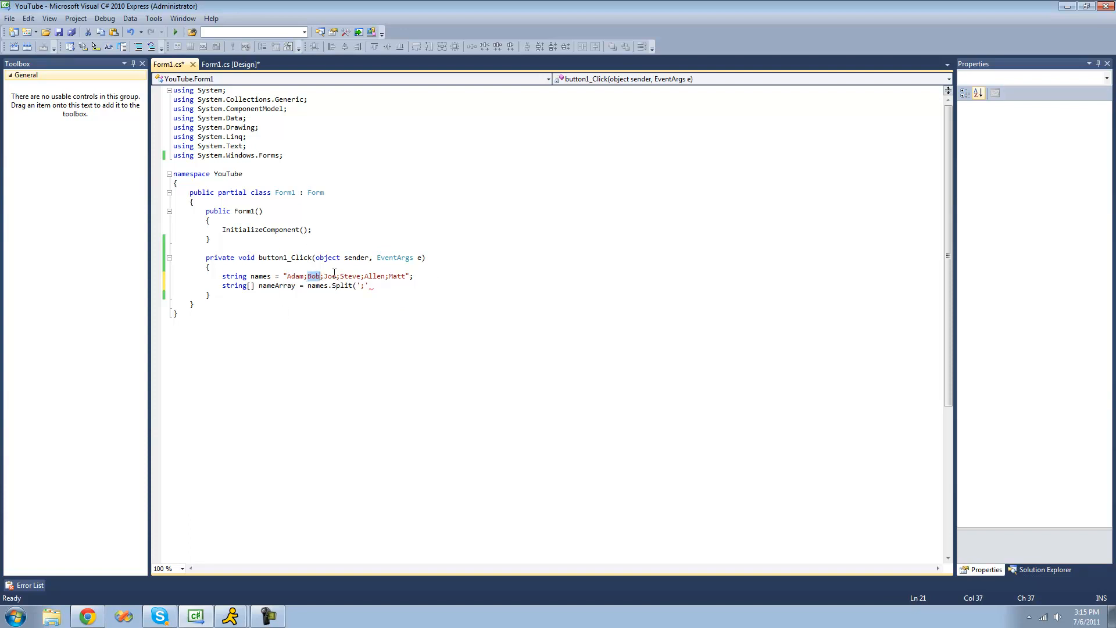
mouse_move(509, 265)
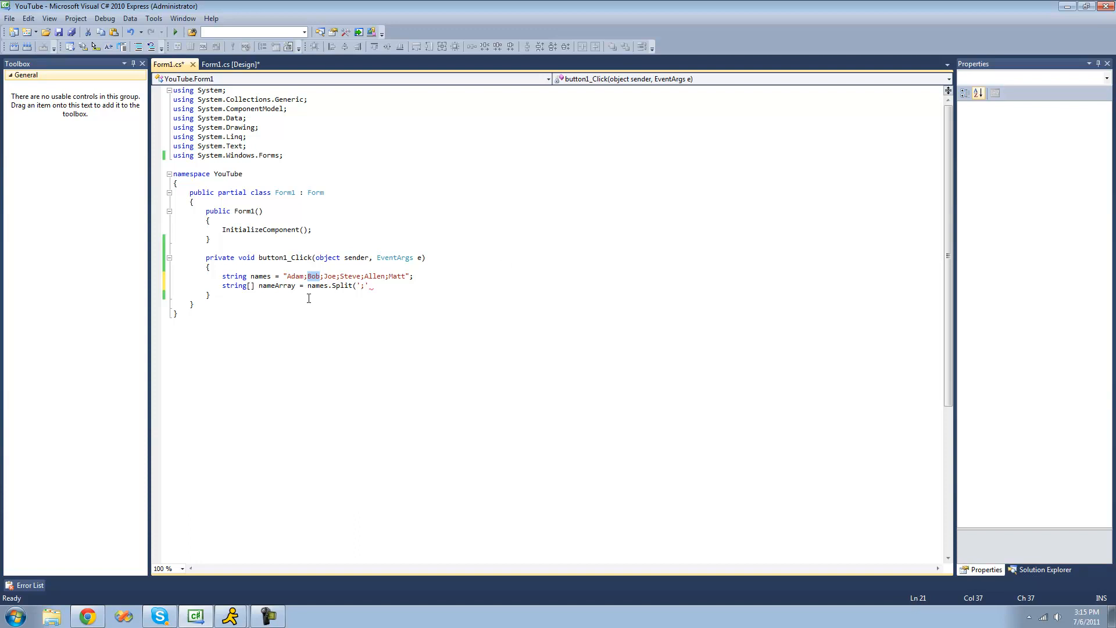
left_click(314, 277)
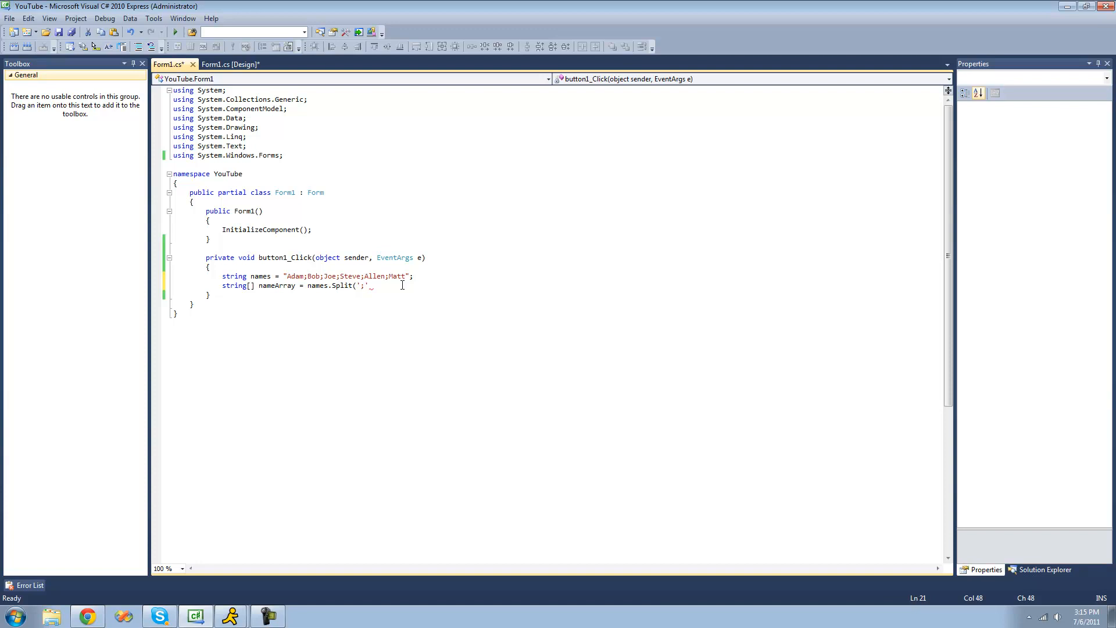
mouse_move(446, 284)
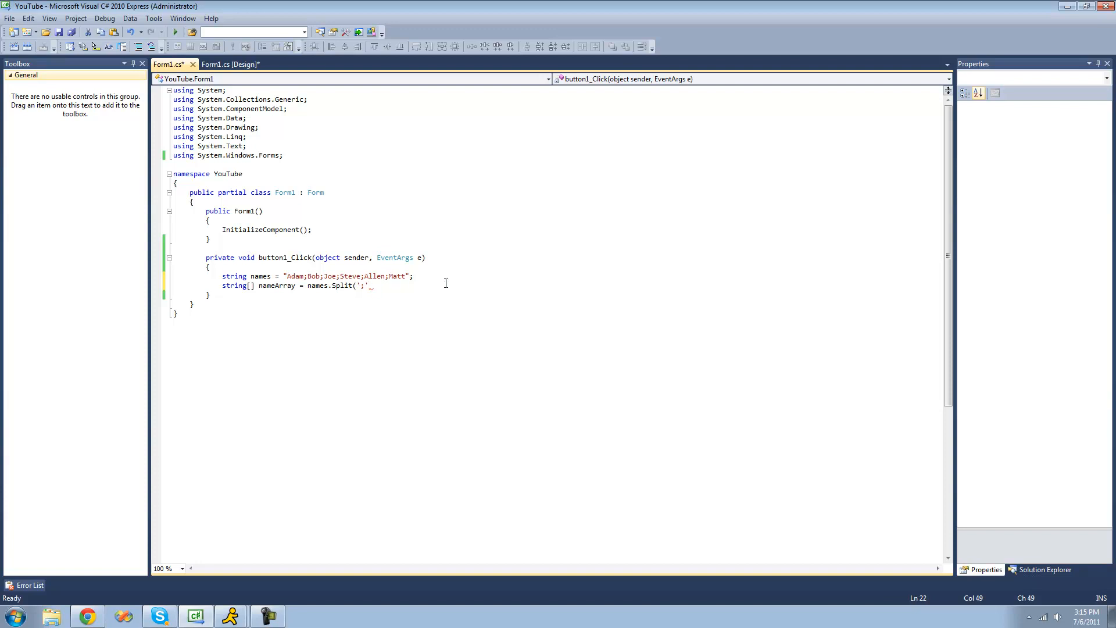
type(");")
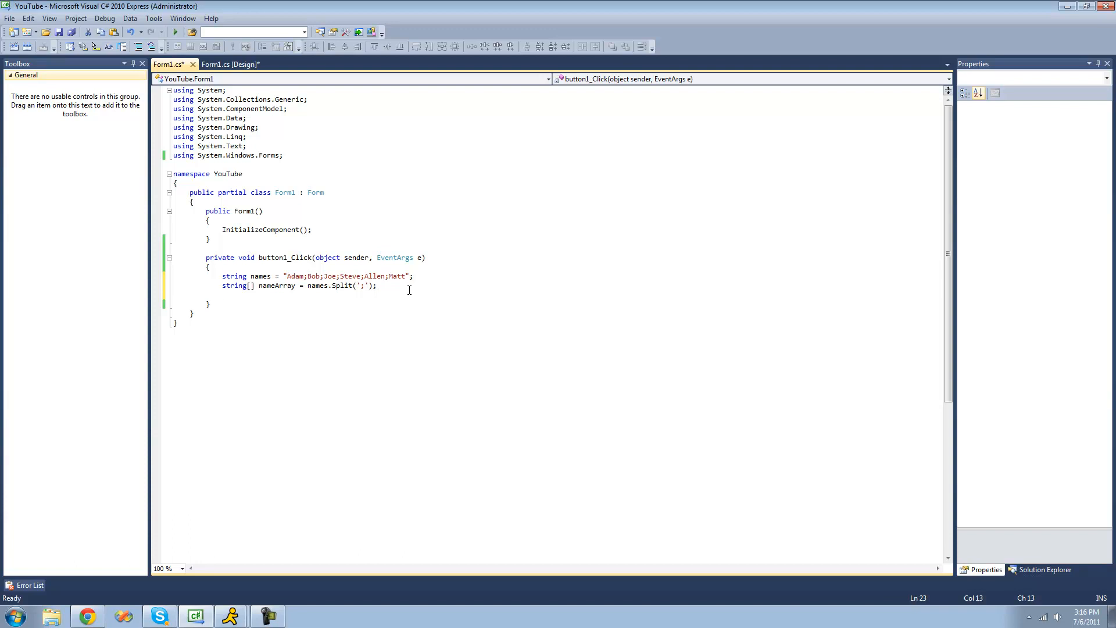
Write foreach (string name in nameArray) with MessageBox.Show(name); inside.
type("foreach (string")
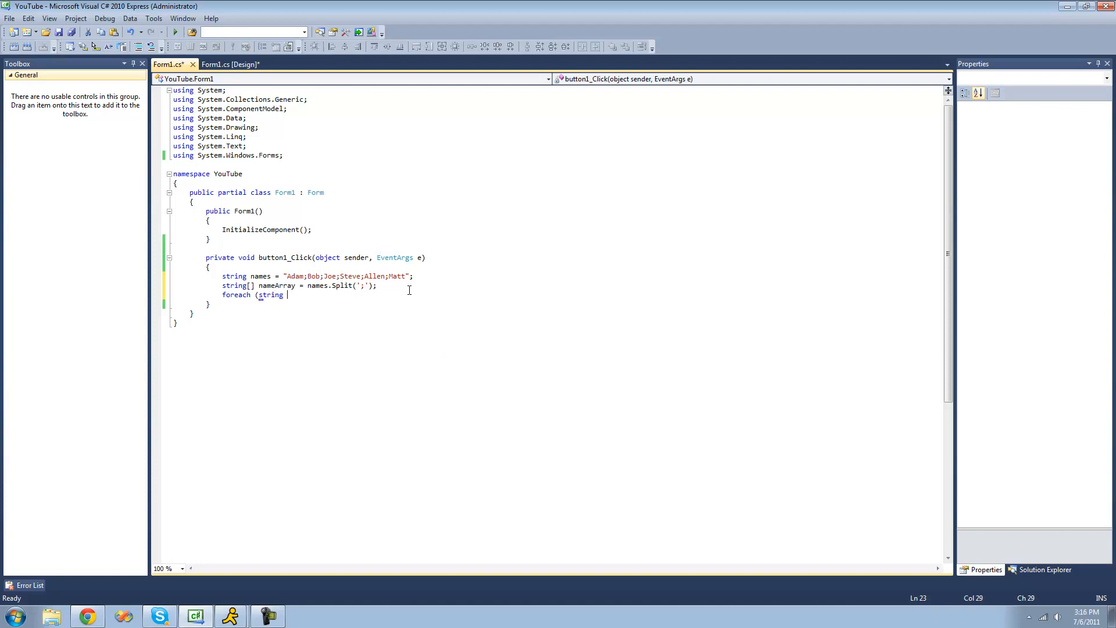
type("name in")
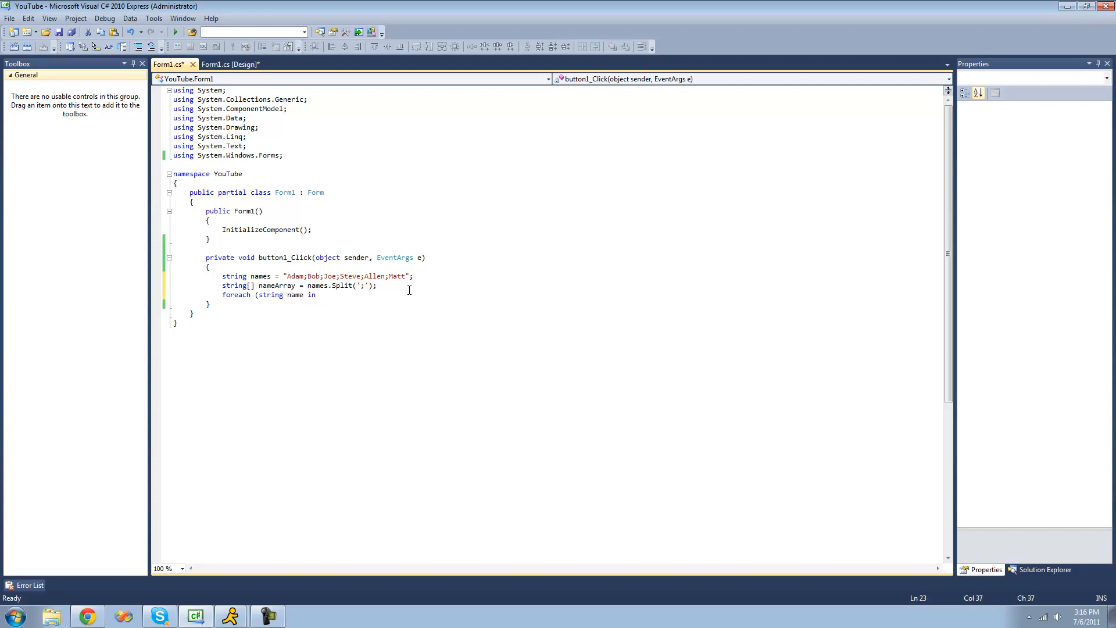
type("nameArray)")
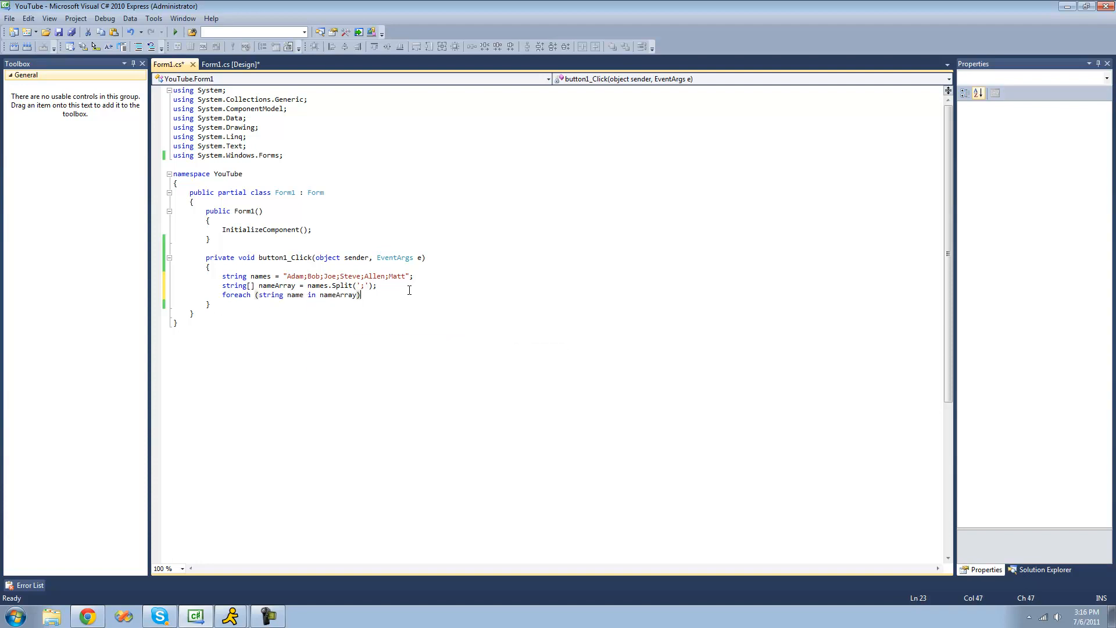
type("MessageBox")
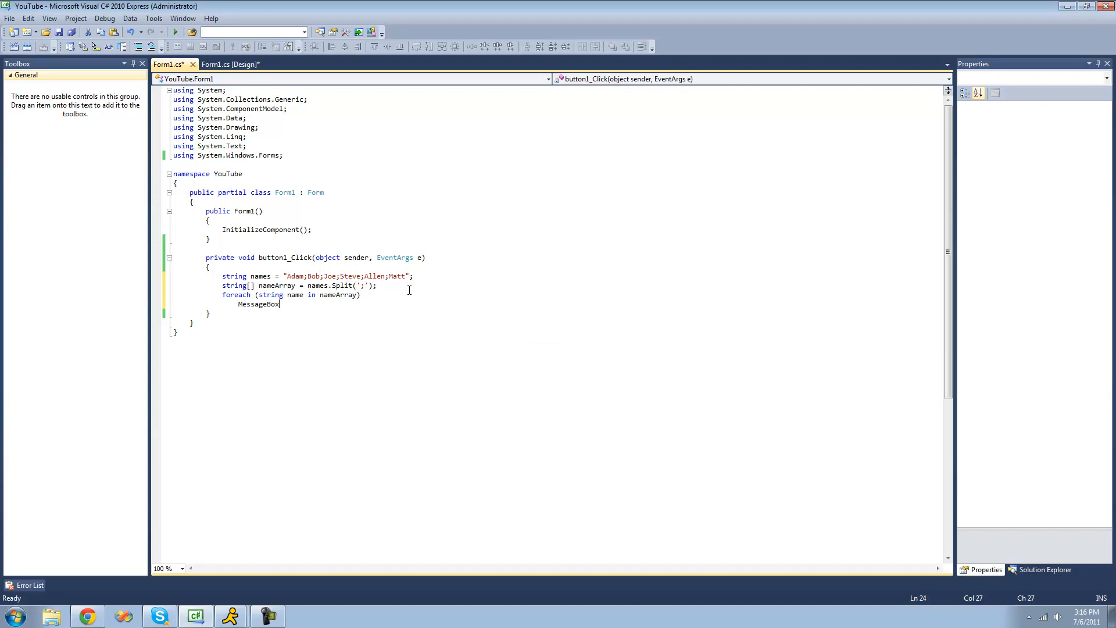
type(".Show(na")
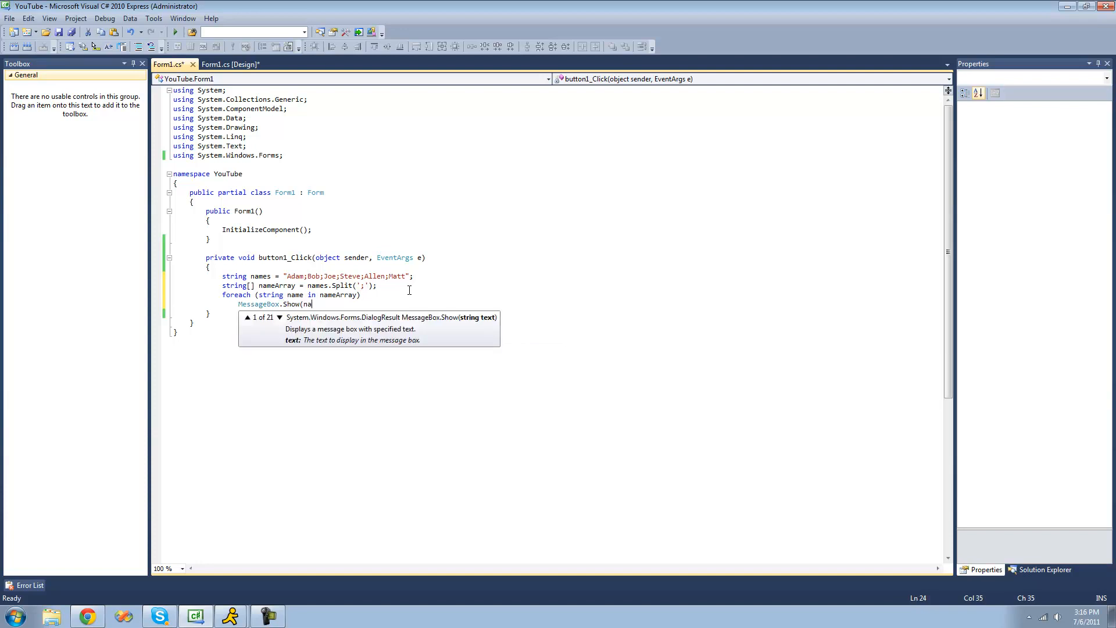
type("me);")
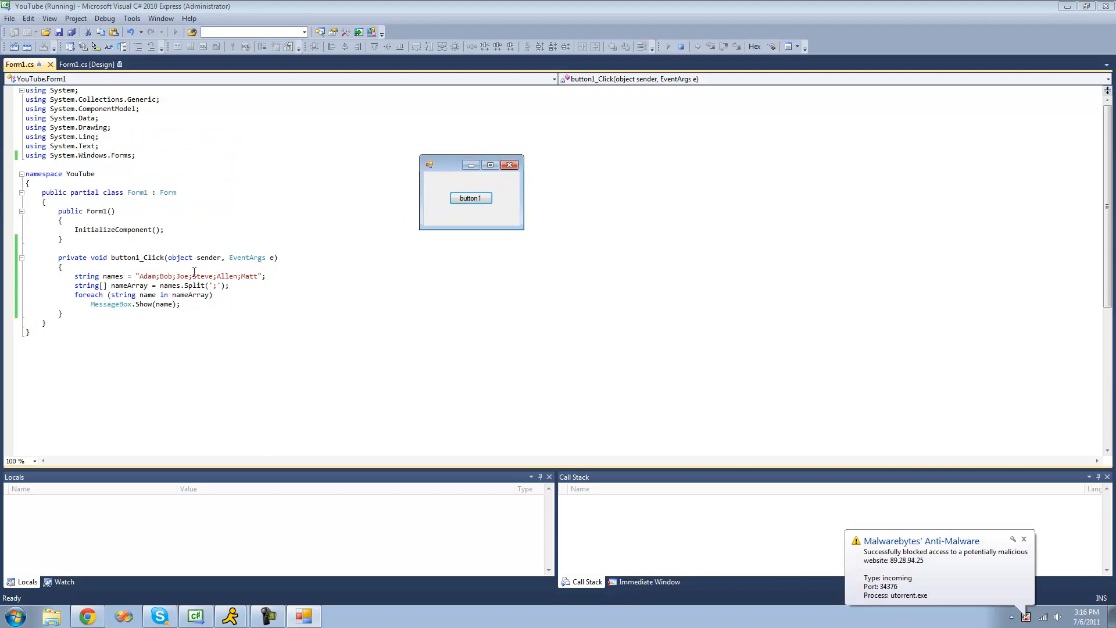
Click button1 on the running form and dismiss each name's message box.
left_click(469, 198)
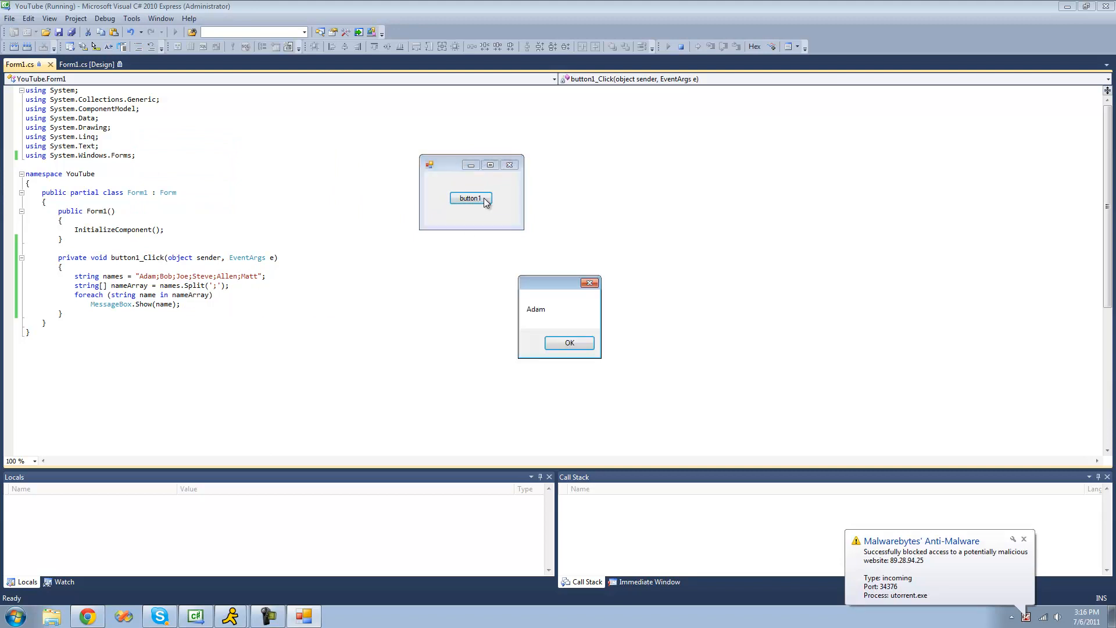
left_click(568, 342)
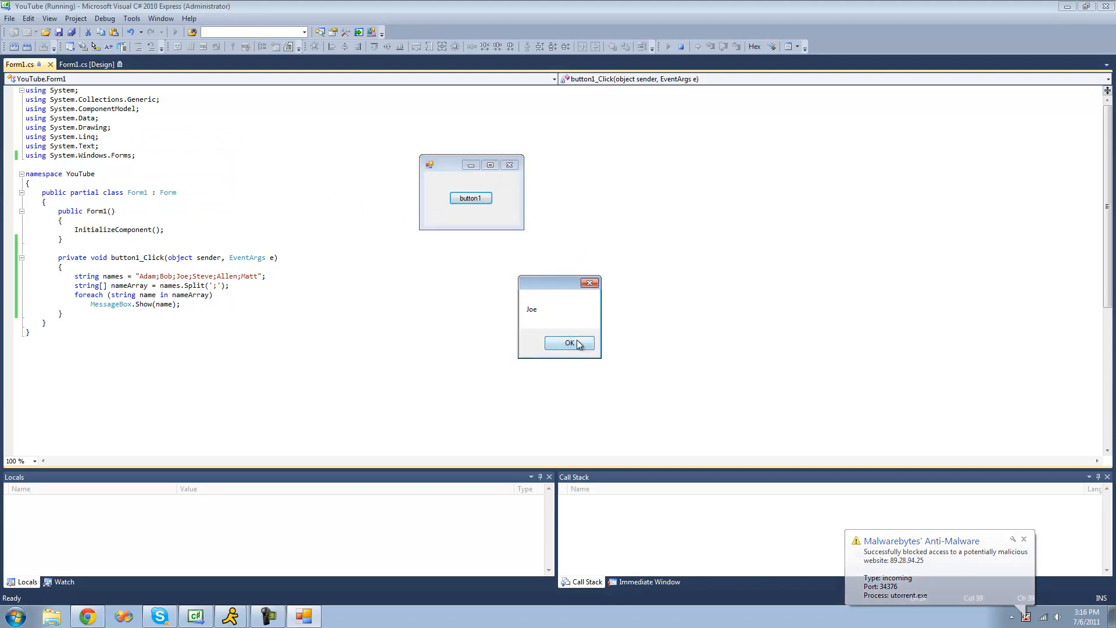
left_click(568, 343)
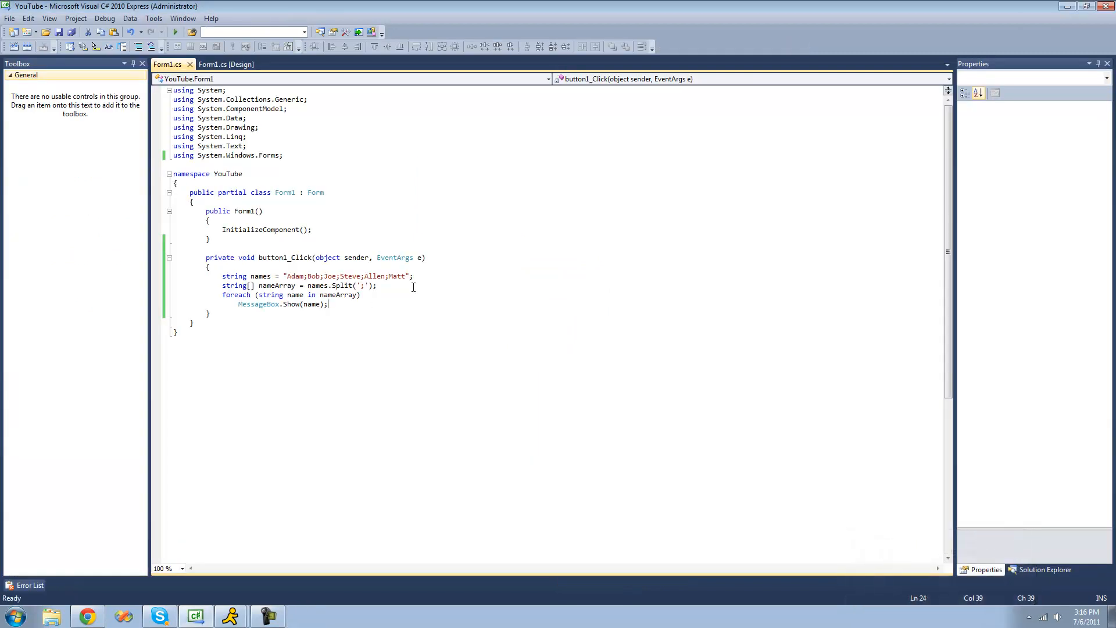
double_click(294, 277)
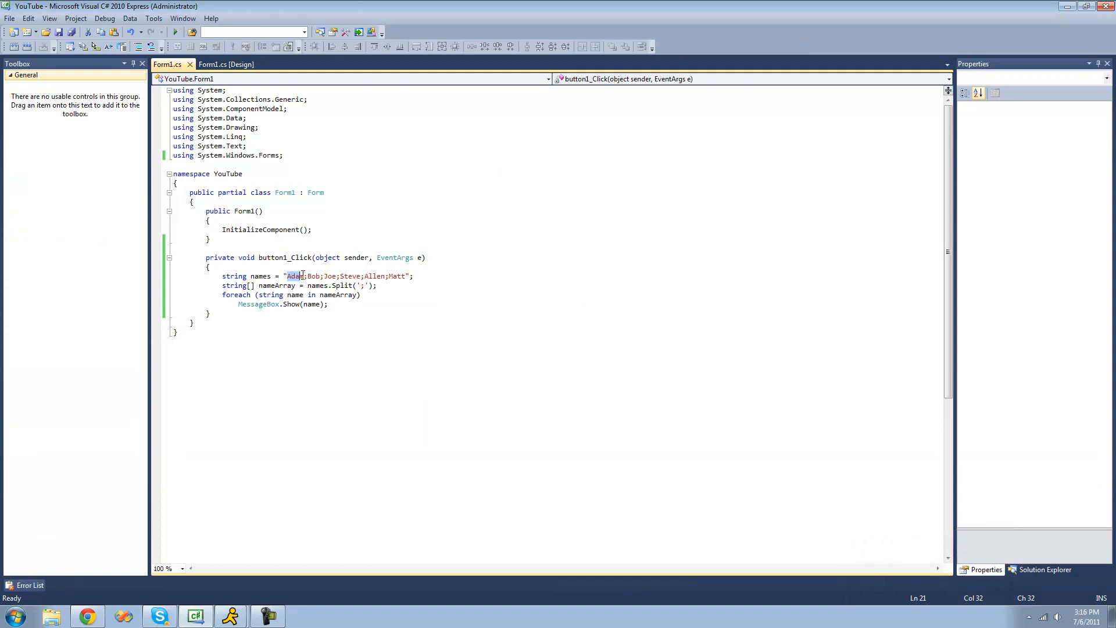
mouse_move(302, 277)
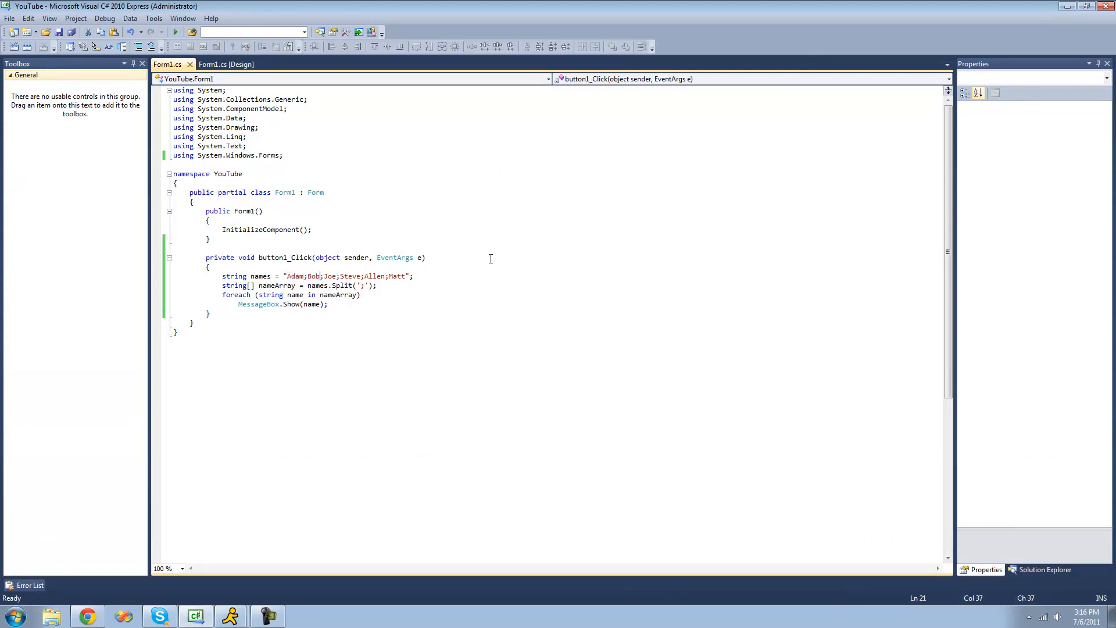
mouse_move(614, 280)
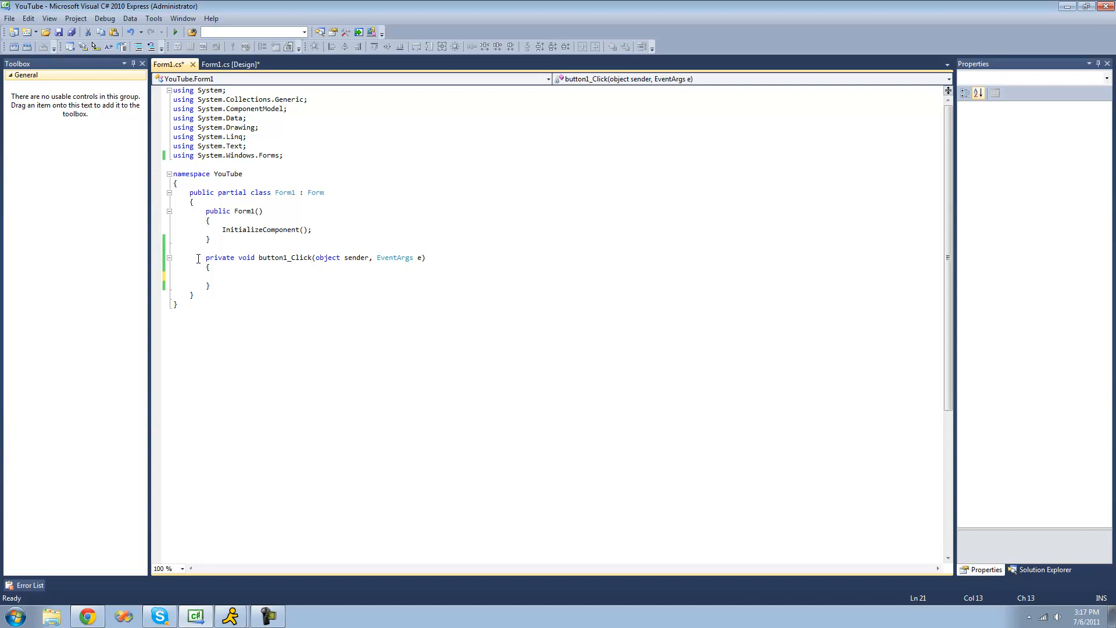
Write char[] letters = { 'a', 'b' }; inside button1_Click.
type("char[] le")
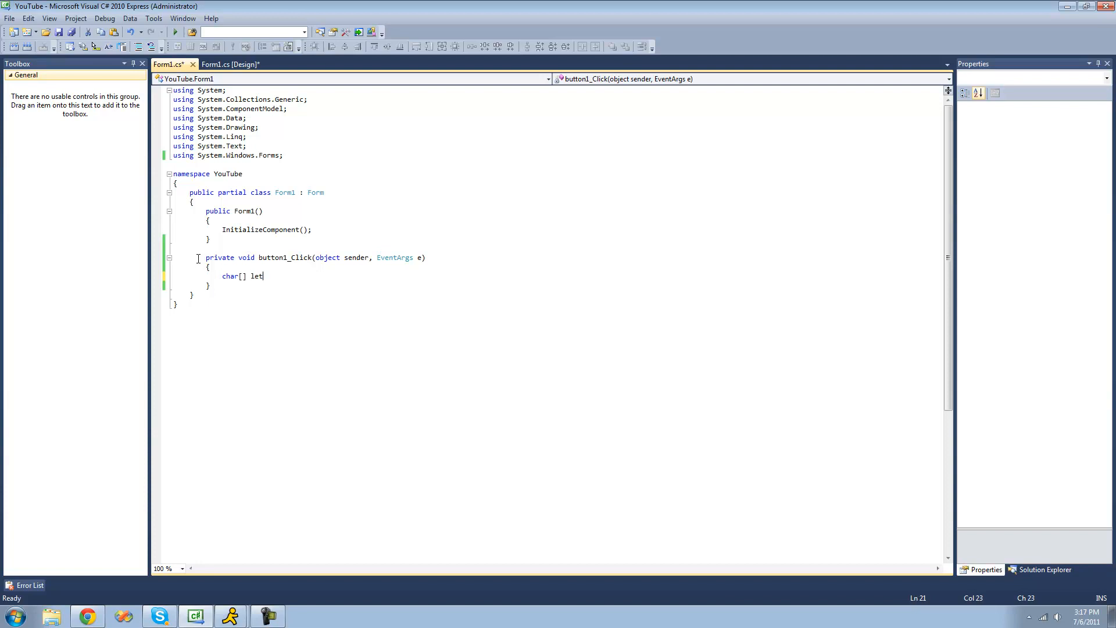
type("ters")
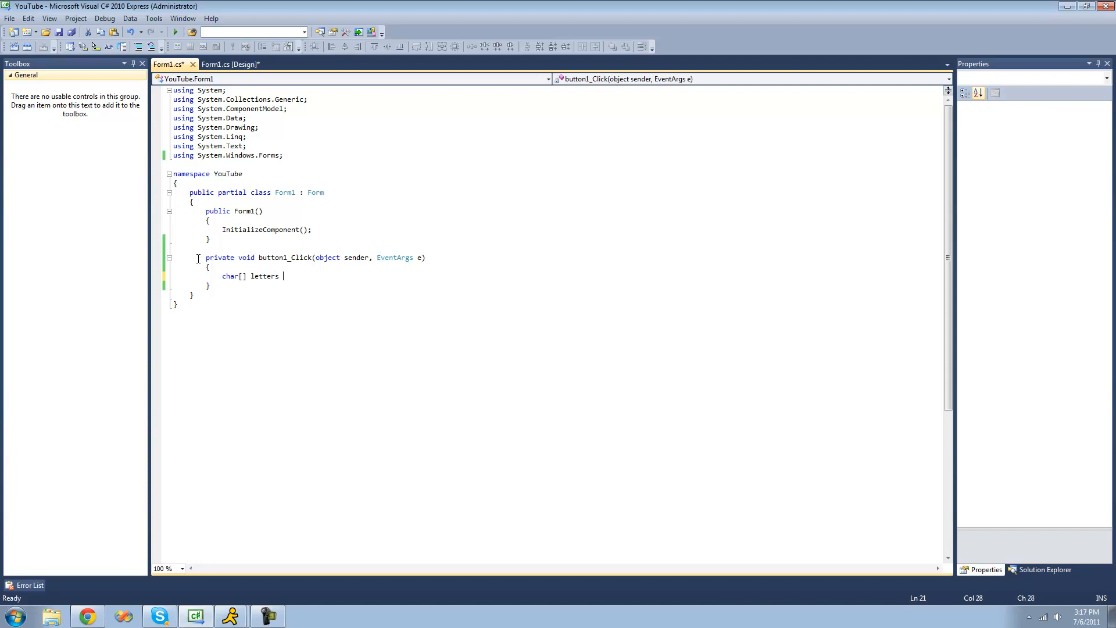
type("=")
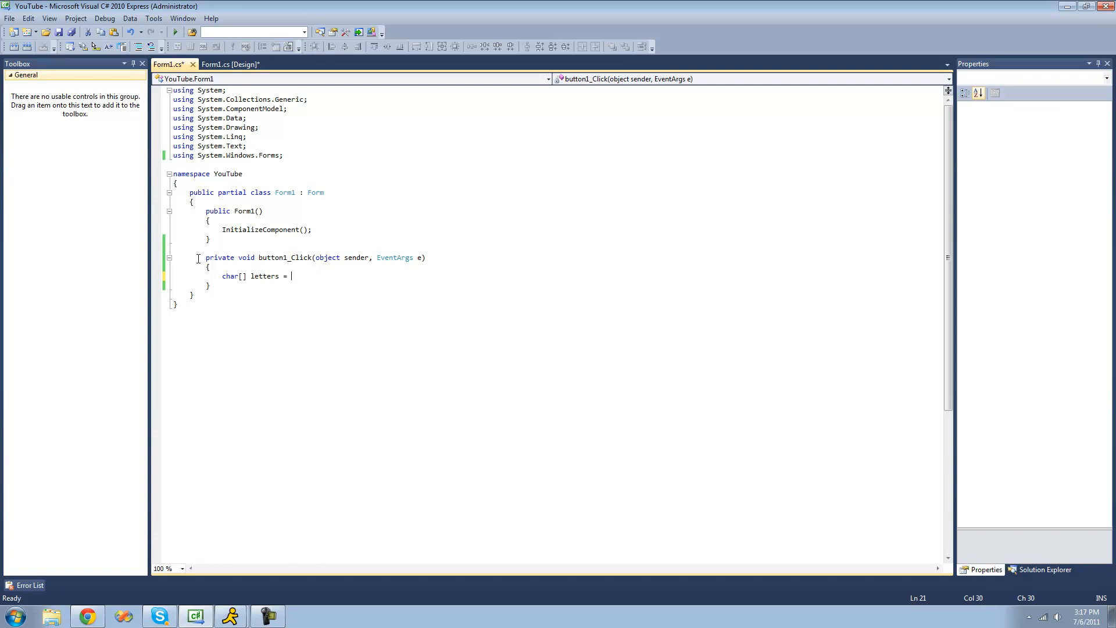
type("{ };")
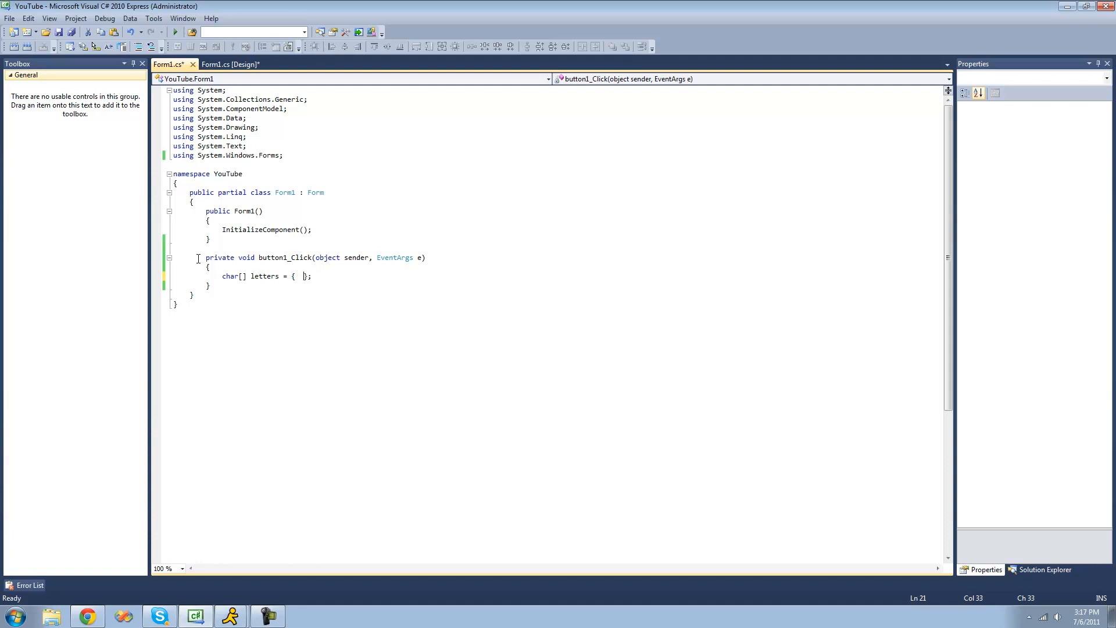
type("''")
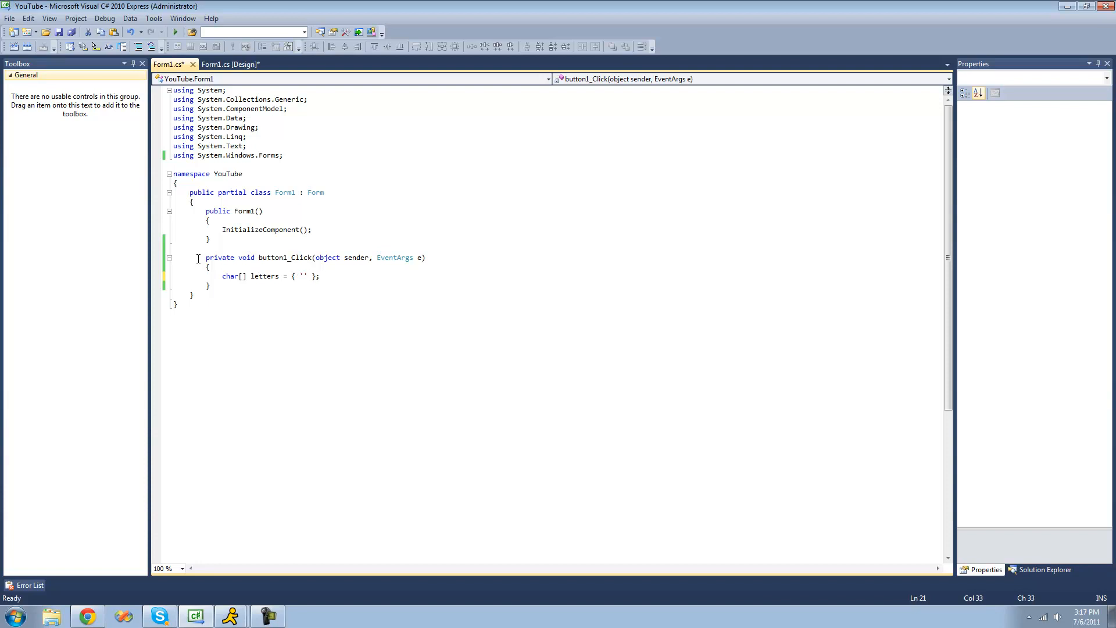
type("a',")
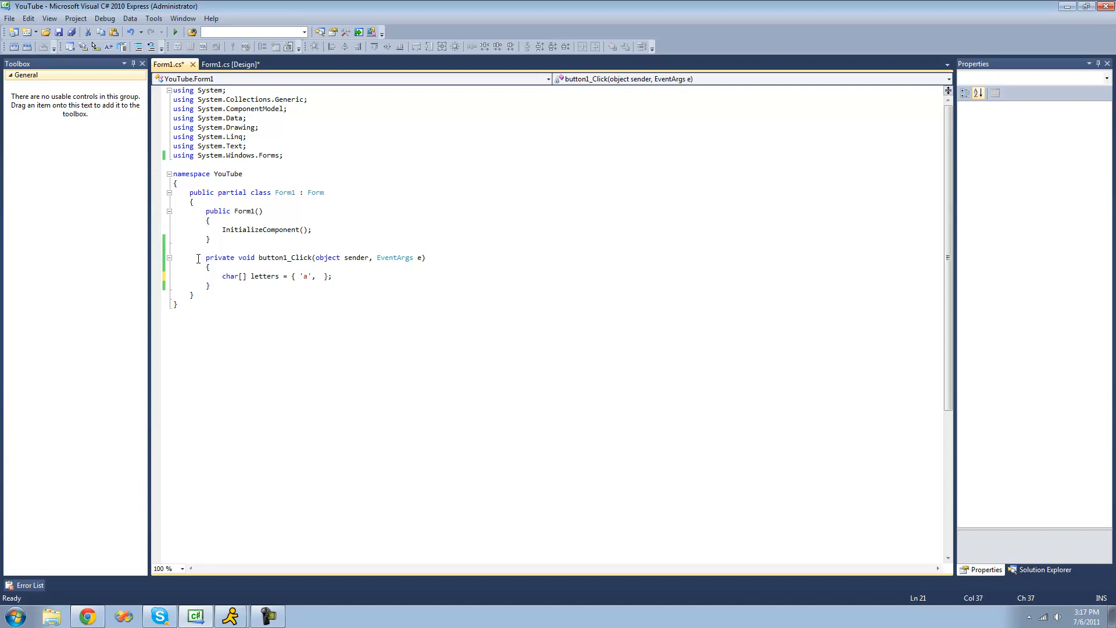
type("'b'")
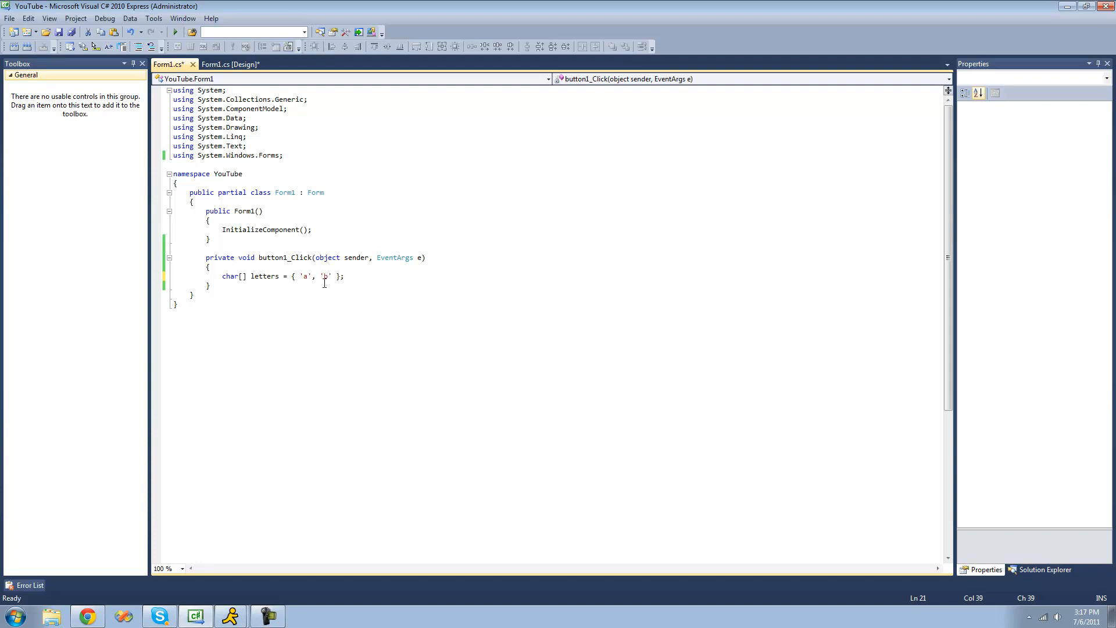
left_click(344, 266)
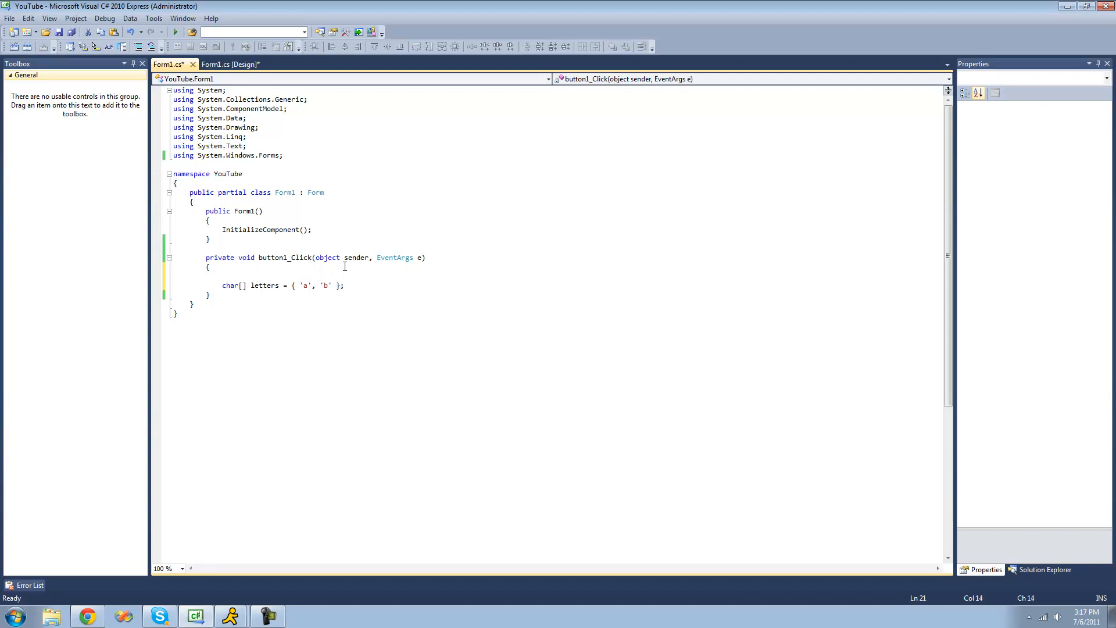
Add string _letters = "abcdefg"; above the array and select its hard-coded initializer.
type("string")
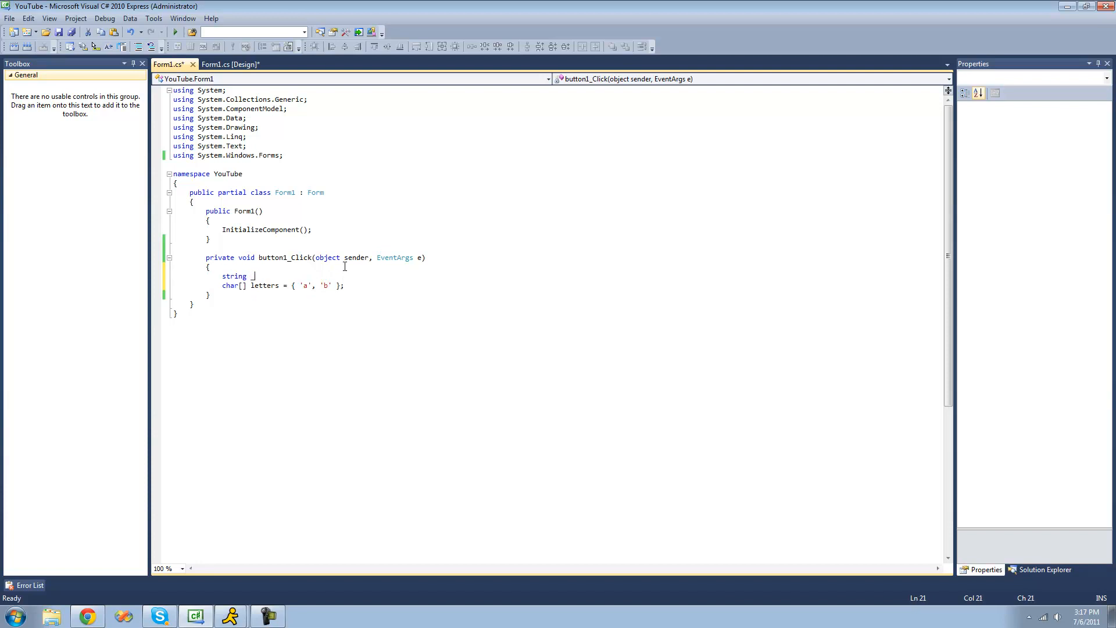
type("_letters =")
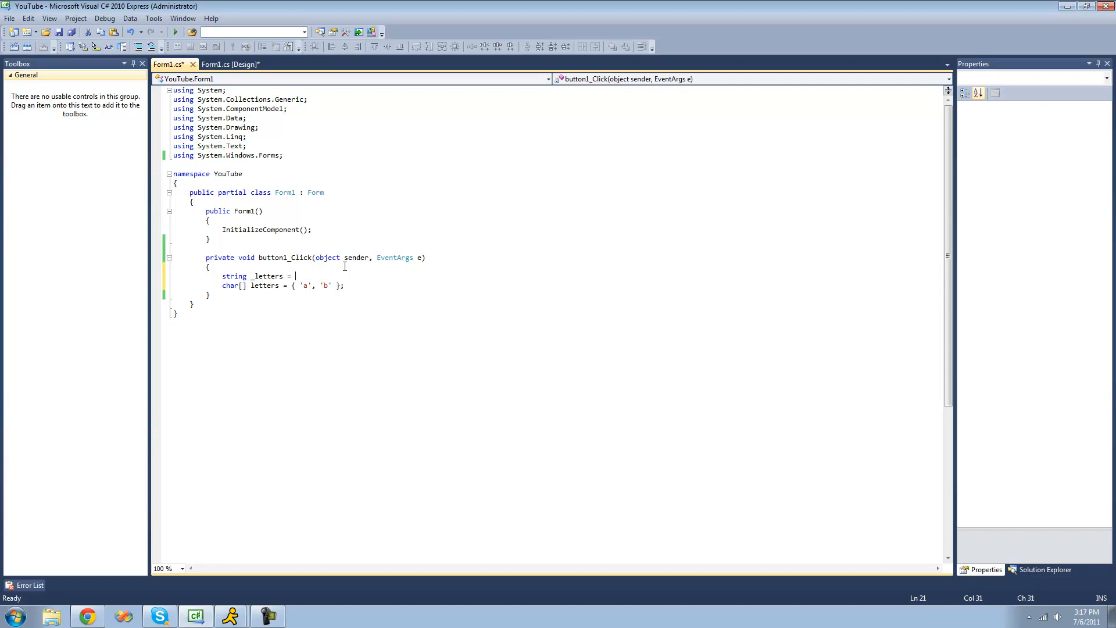
type("\"\";")
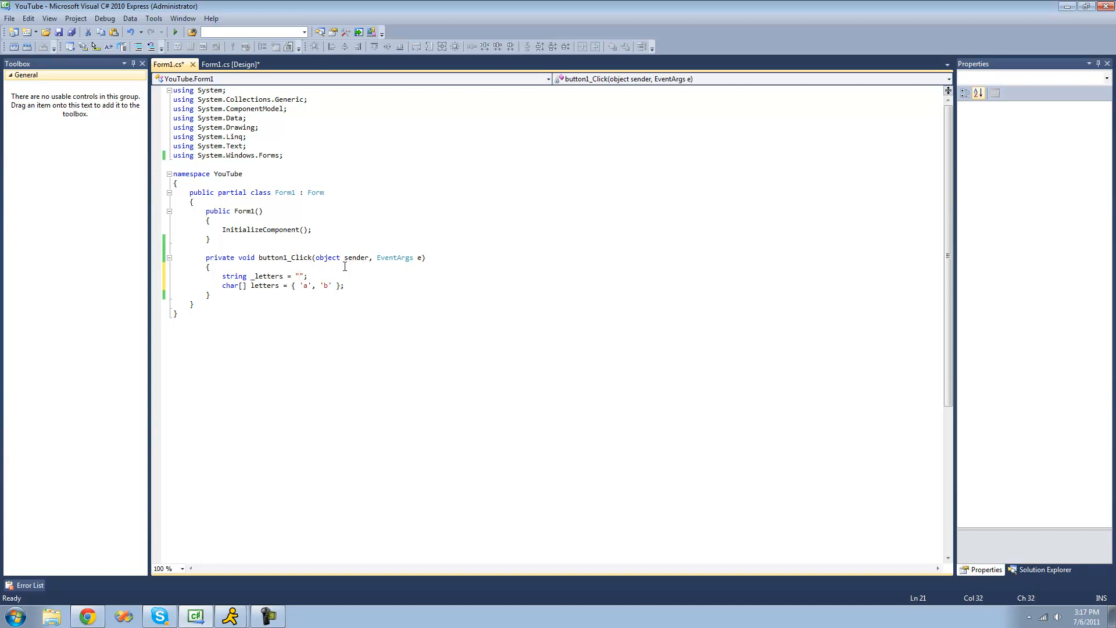
type("abcde")
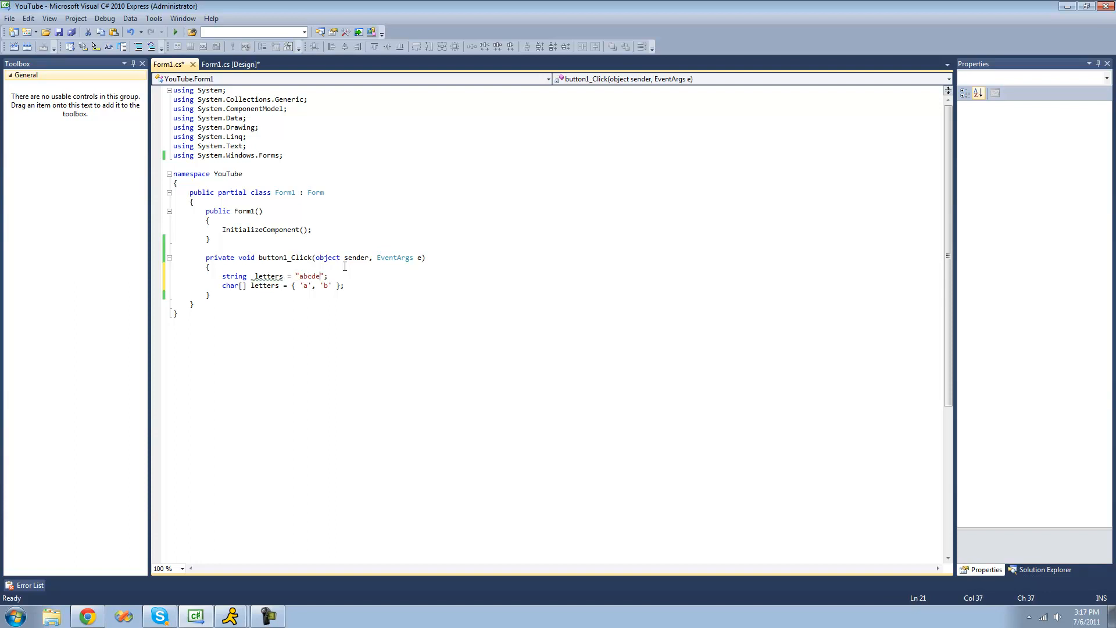
type("fg")
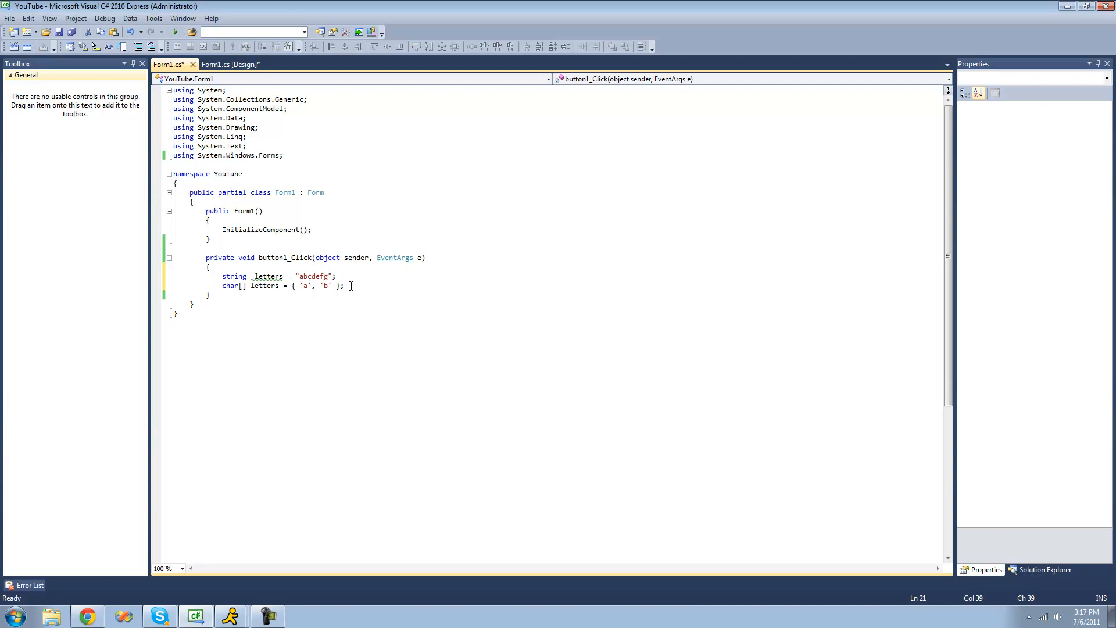
double_click(315, 277)
type("_letters.ToCharArray")
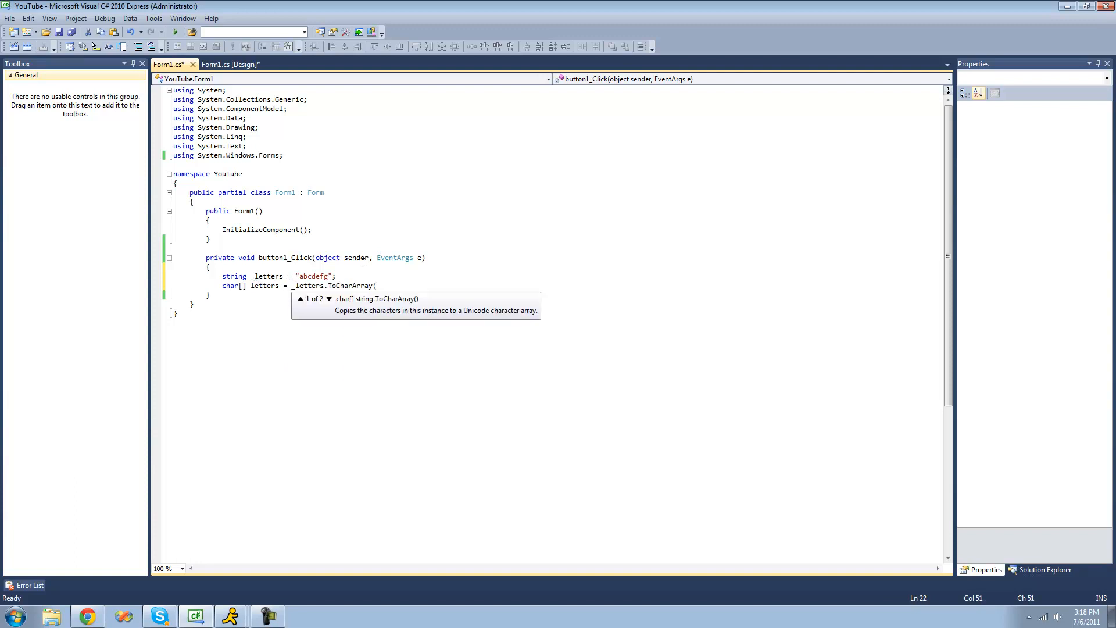
Assign letters from _letters.ToCharArray(); and begin a foreach below.
type("(")
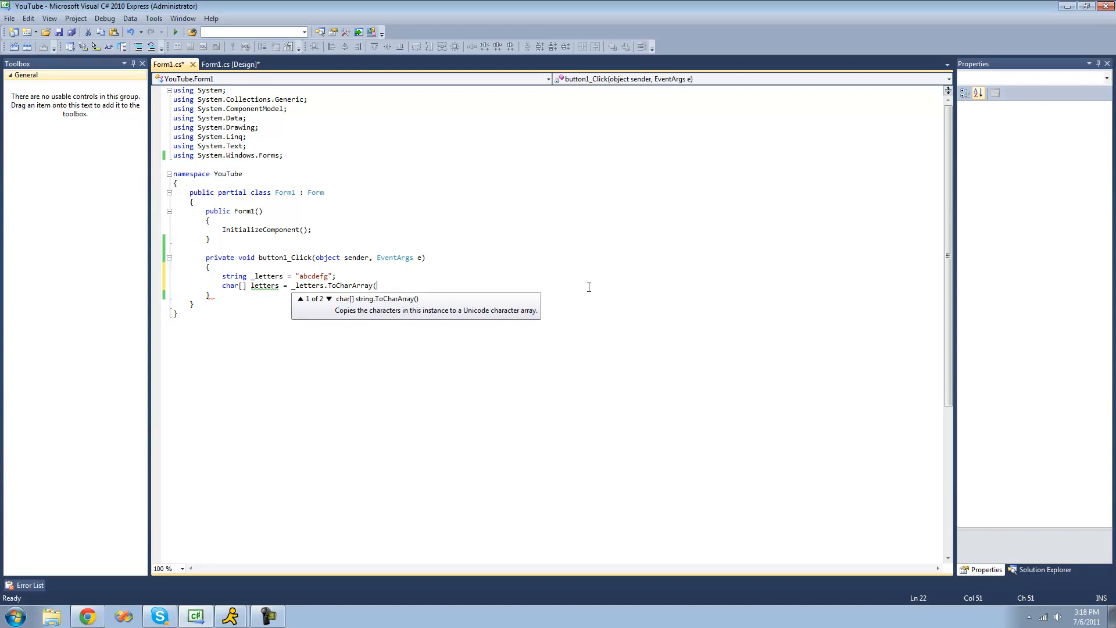
type(");")
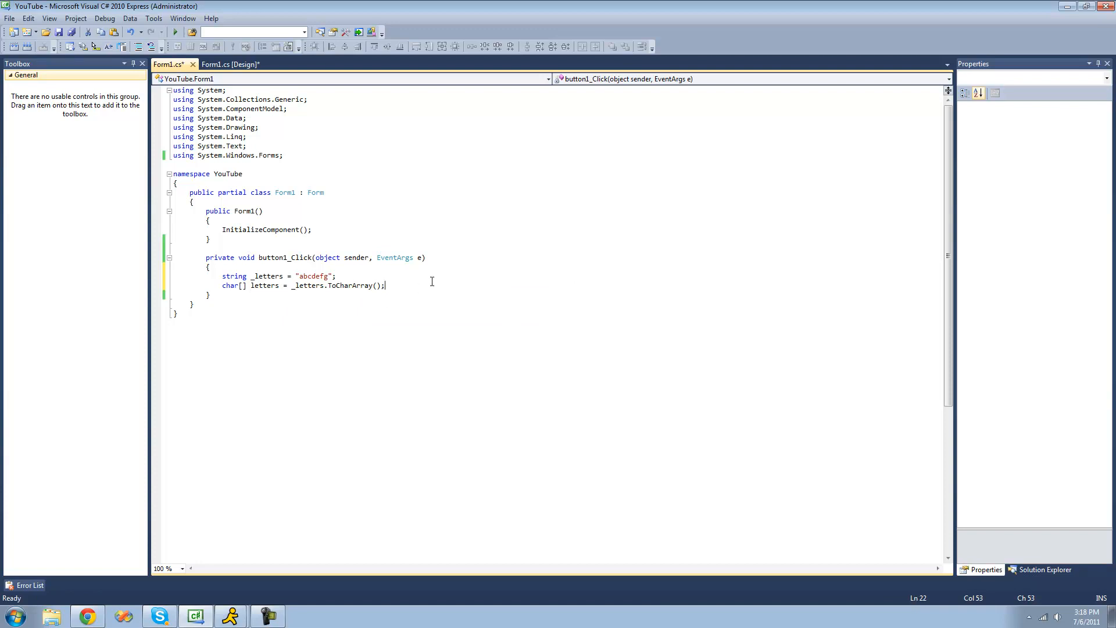
type("foreach")
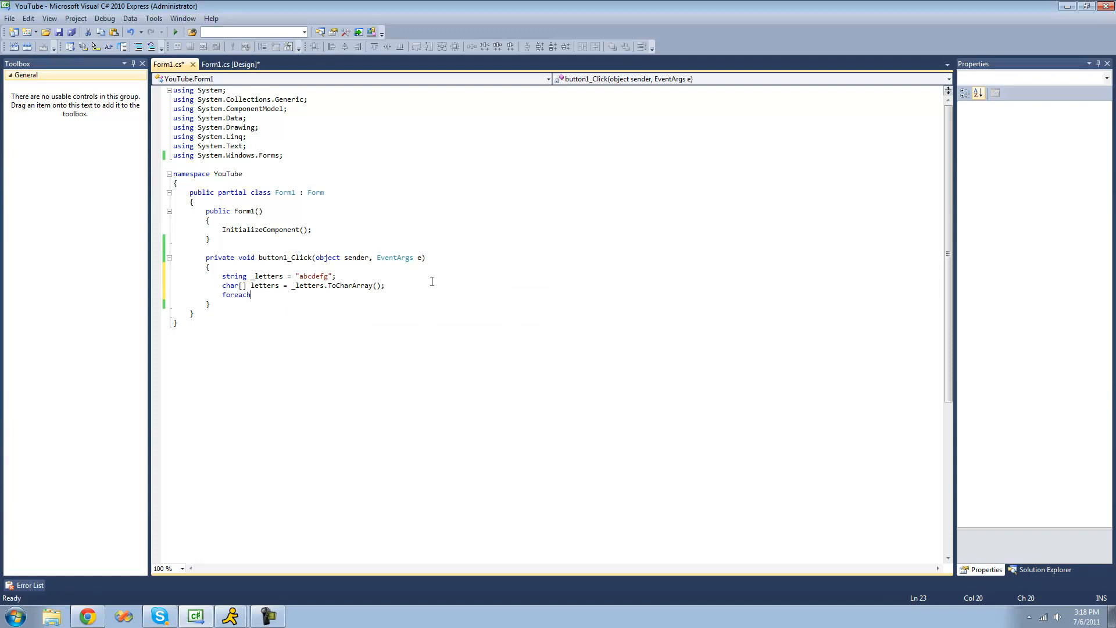
Write foreach (char c in letters) with MessageBox.Show(c.ToString()); inside.
type("( char")
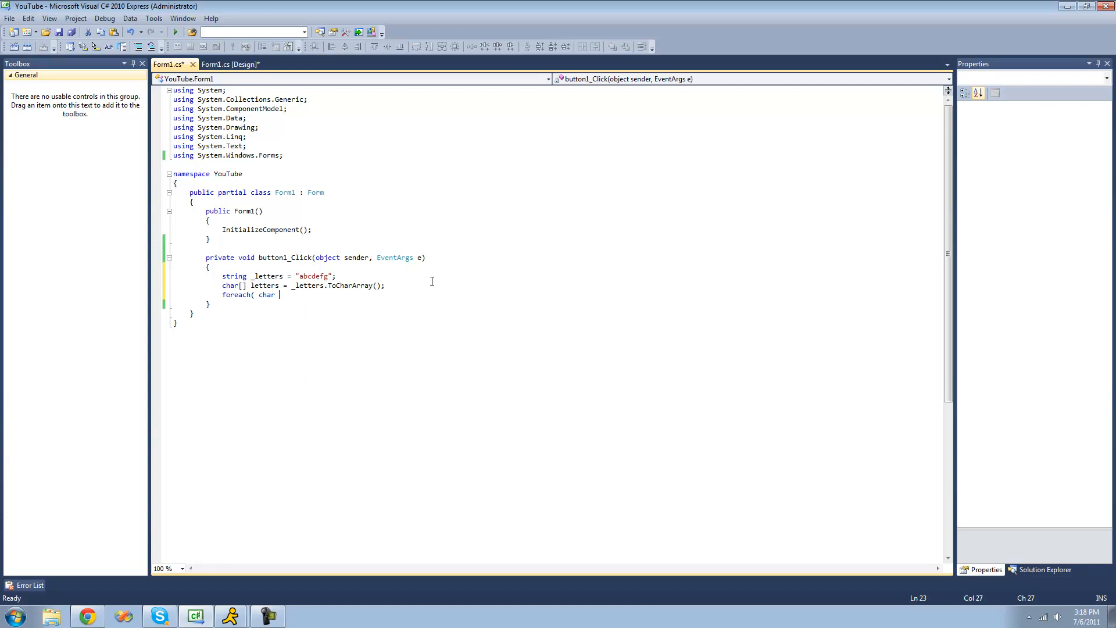
type("c in")
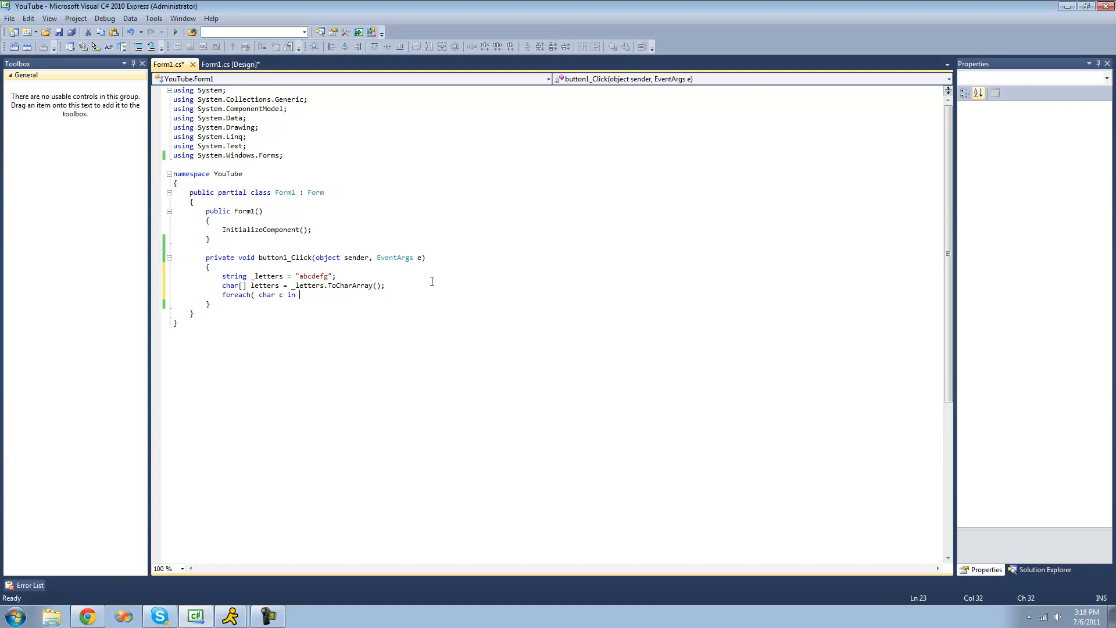
type("letters")
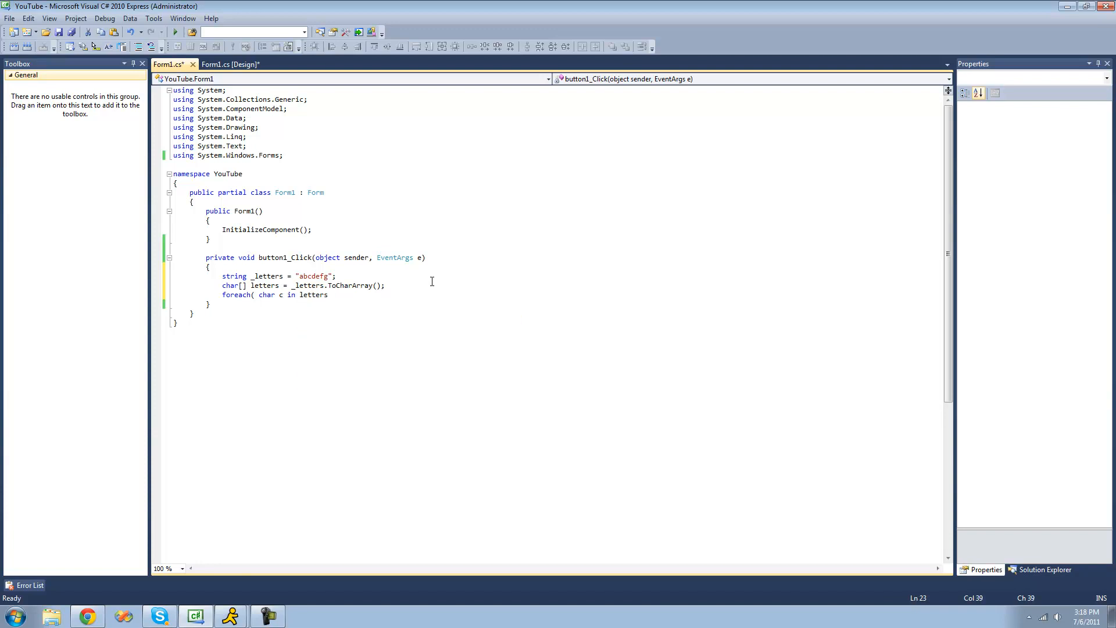
type("me")
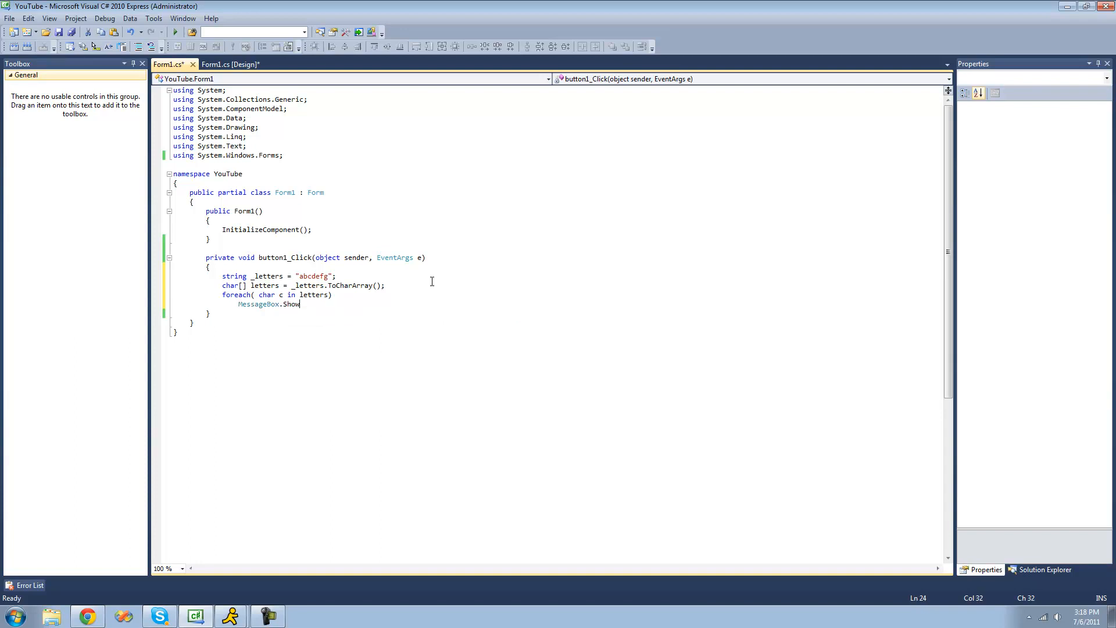
type("c")
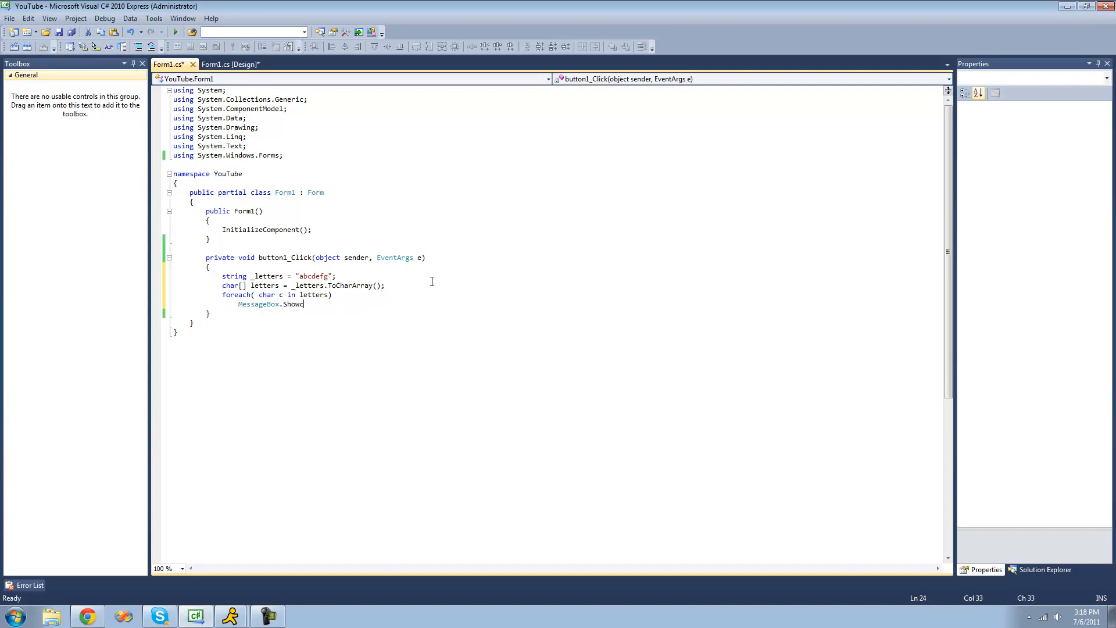
type("(c.t")
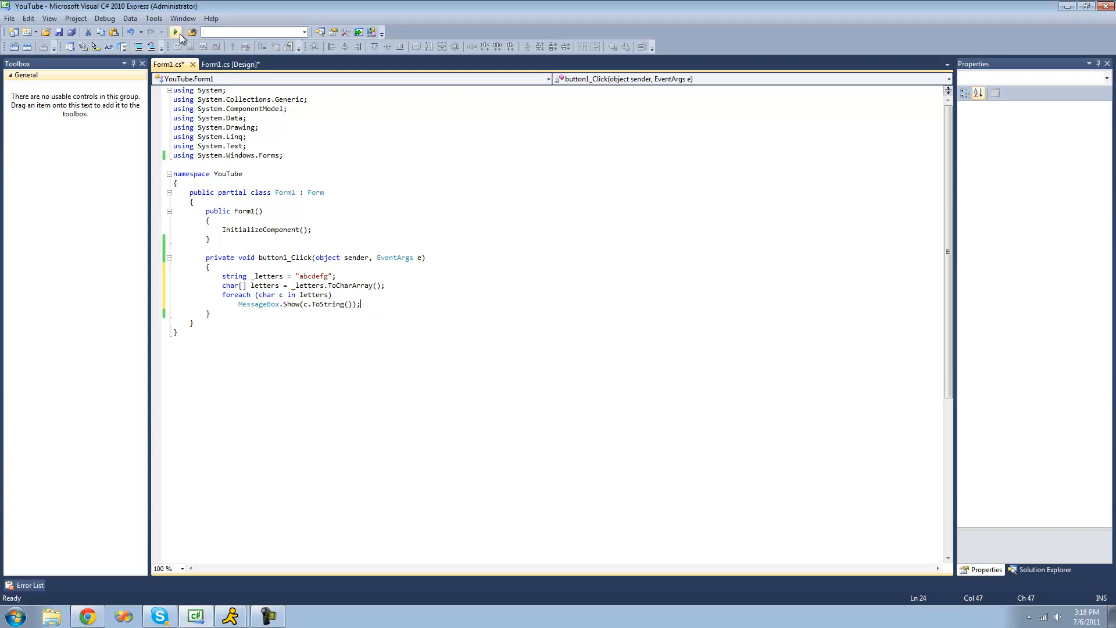
Run the program and dismiss each letter's message box in turn.
left_click(175, 31)
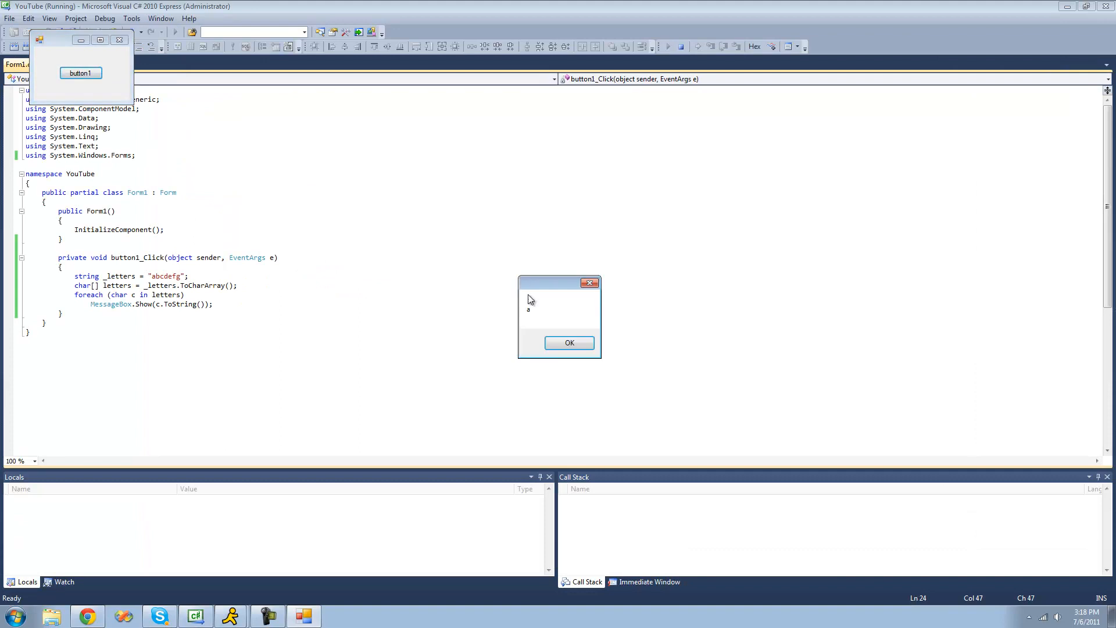
left_click(568, 341)
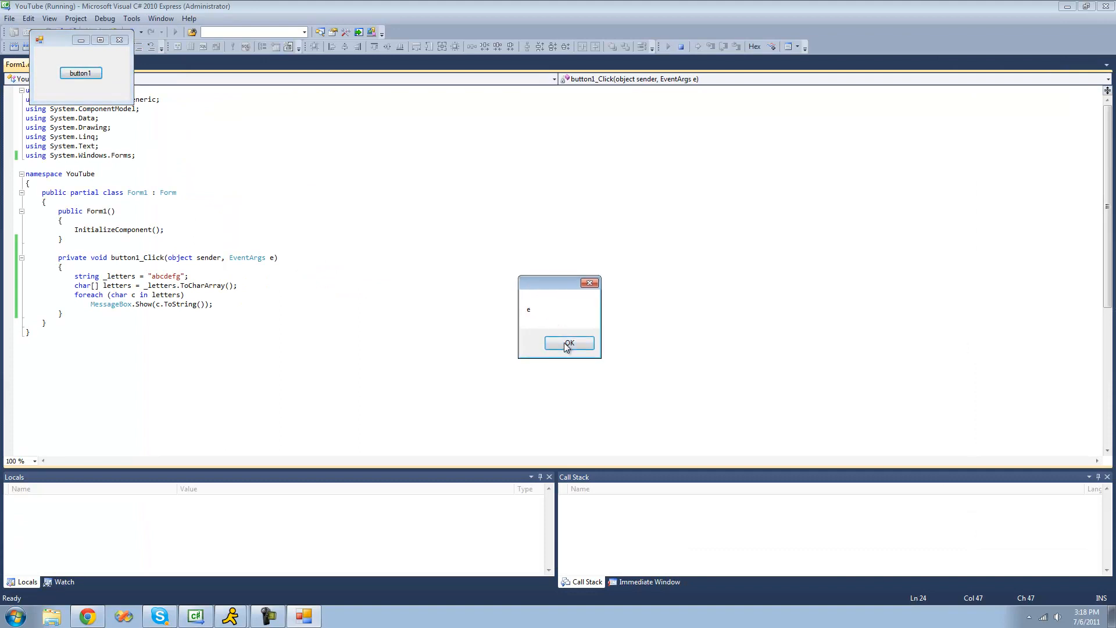
left_click(568, 343)
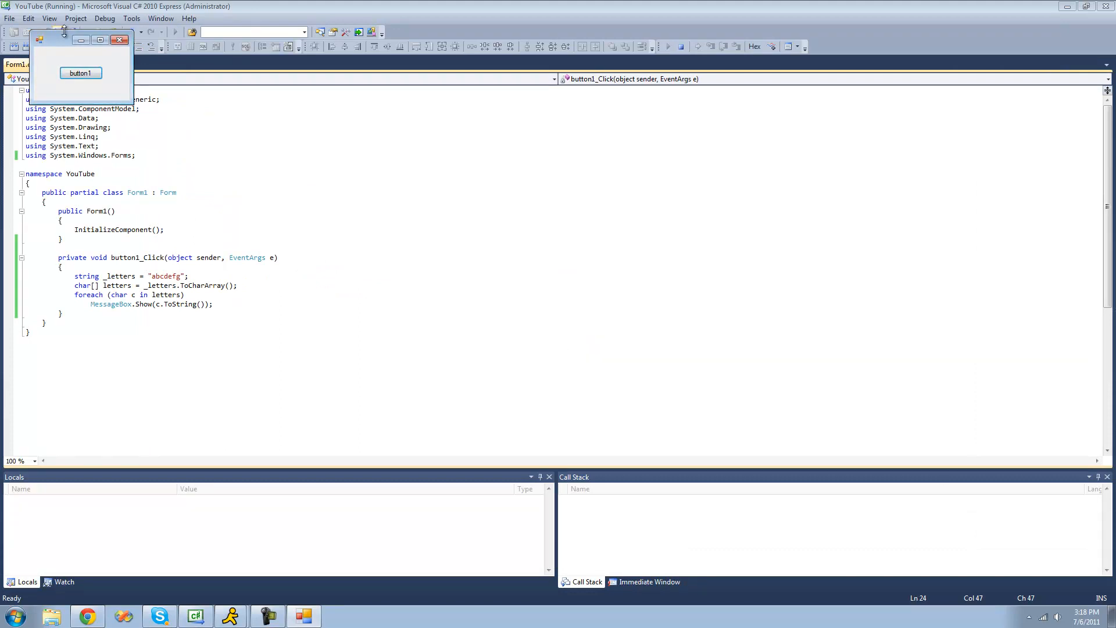